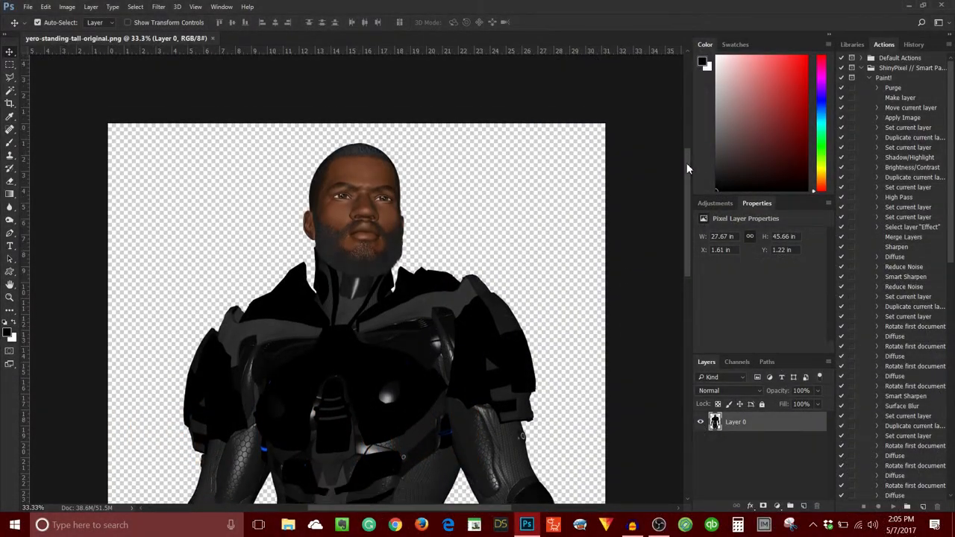
# Step: Duplicate Layer 0 to create Layer 0 copy above the original hero render
pyautogui.scroll(-3)
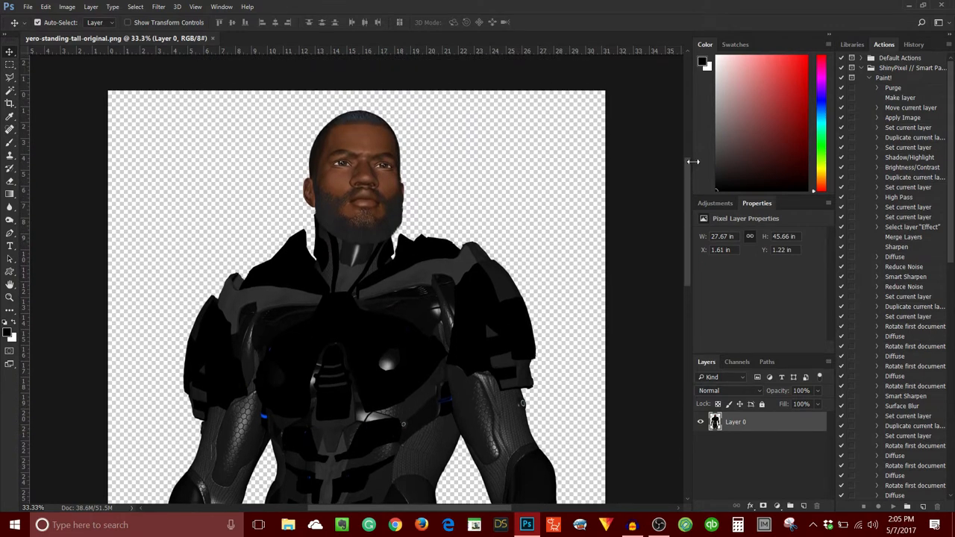
pyautogui.moveTo(386, 153)
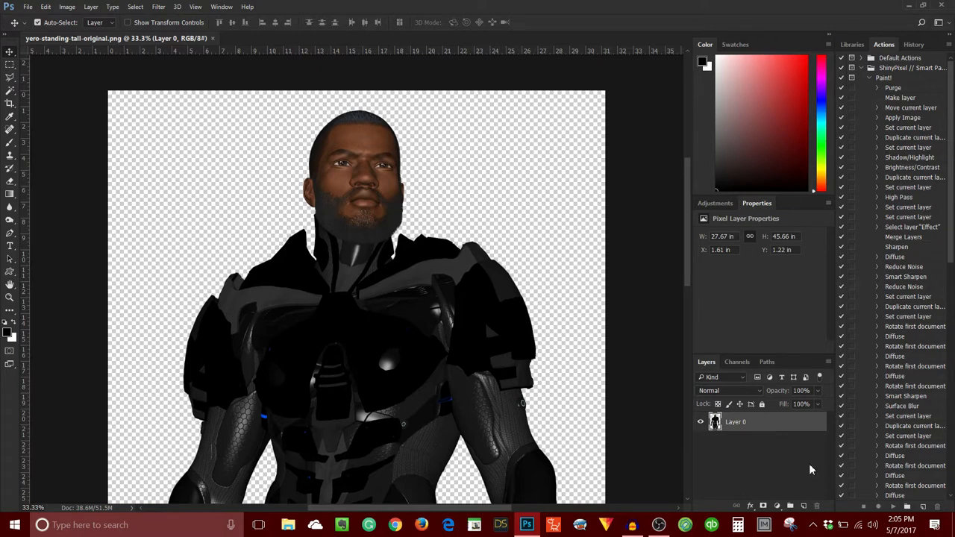
pyautogui.moveTo(718, 426)
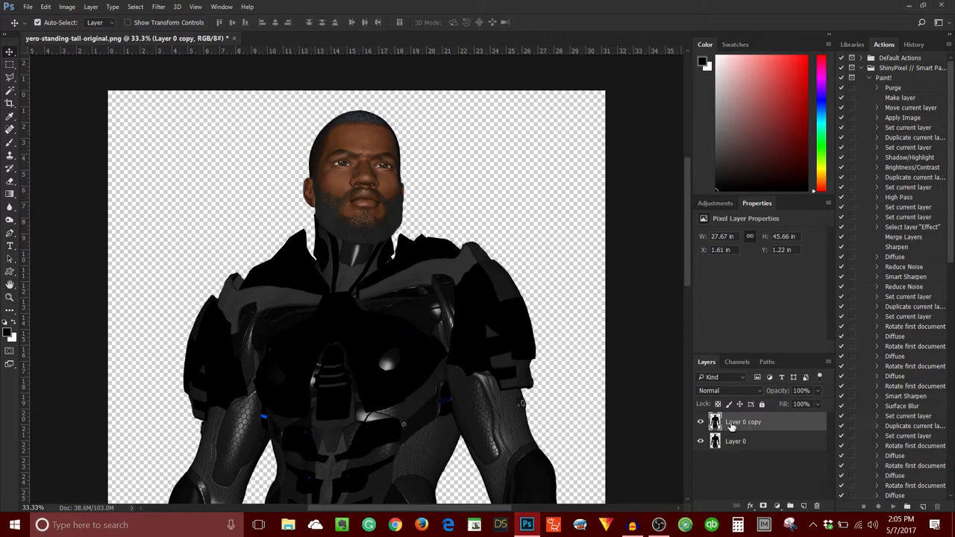
# Step: Launch Filter Forge 6 from the Filter menu on the copied hero layer
pyautogui.click(158, 7)
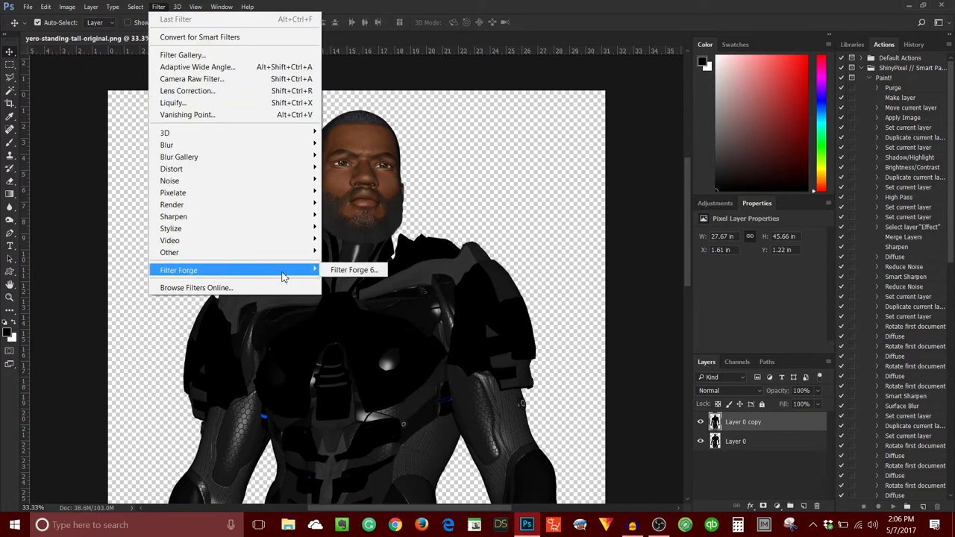
pyautogui.moveTo(353, 269)
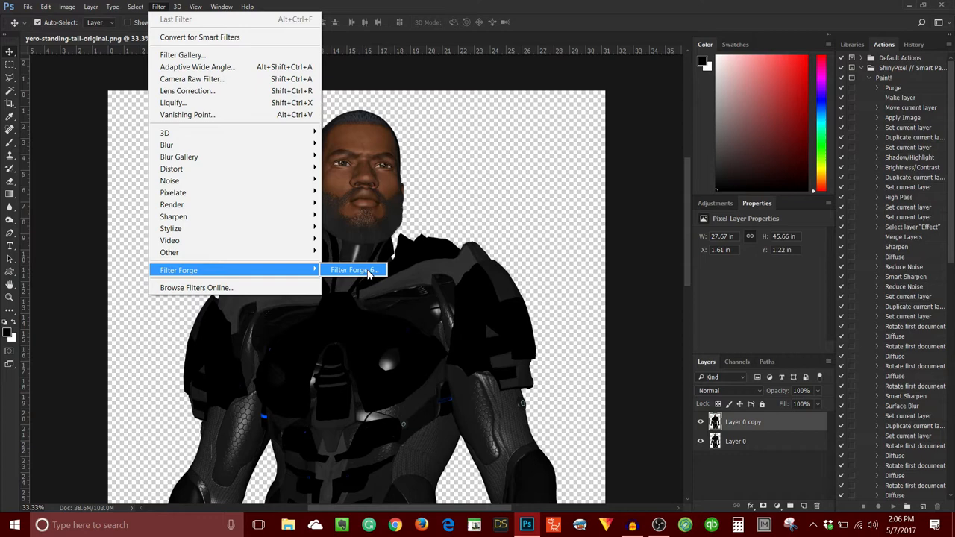
pyautogui.click(352, 269)
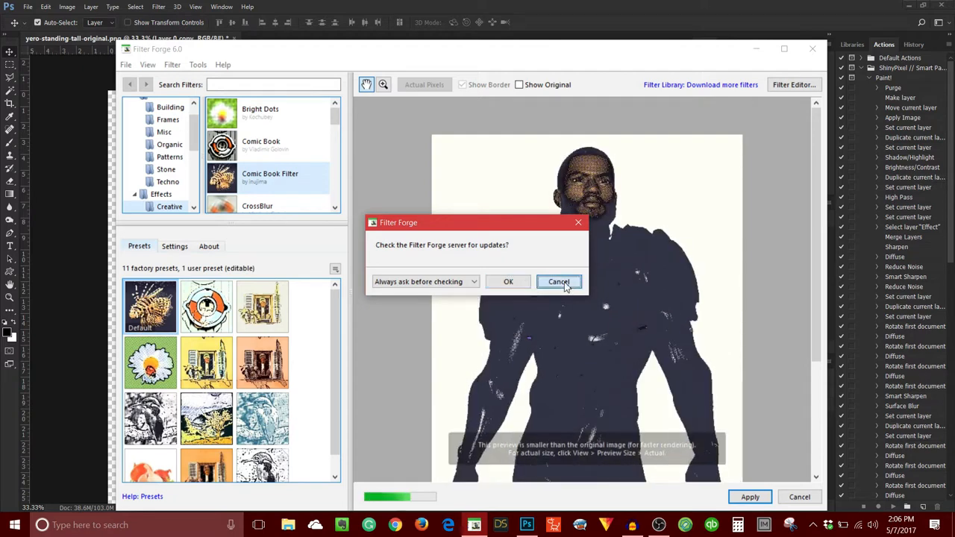
# Step: Skip the update check, pick the black-and-white engraving preset, and zoom the preview onto the face
pyautogui.click(558, 281)
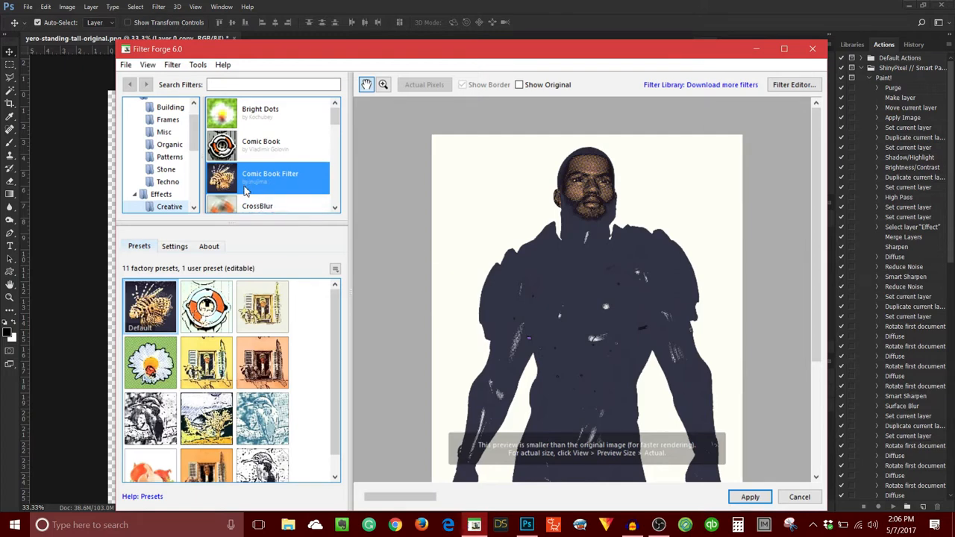
pyautogui.scroll(-3)
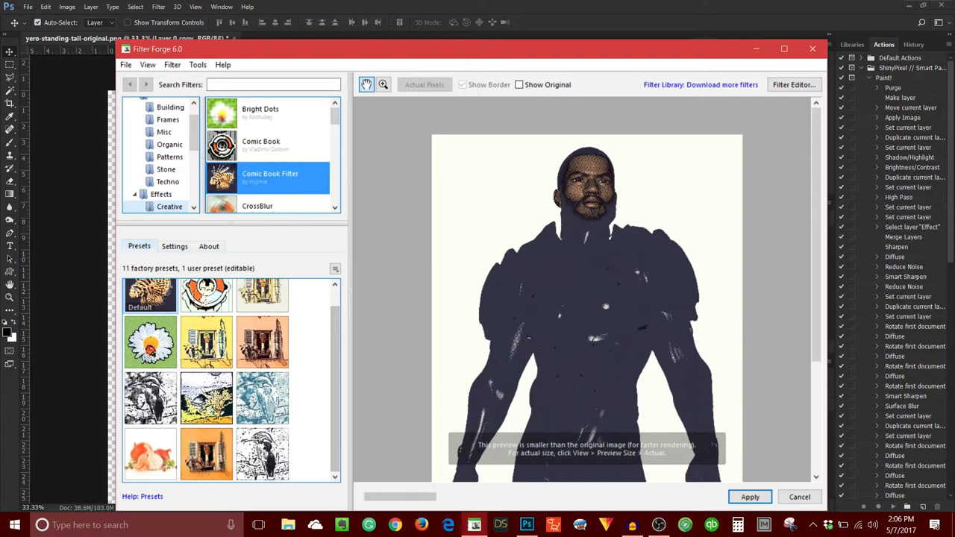
pyautogui.moveTo(224, 427)
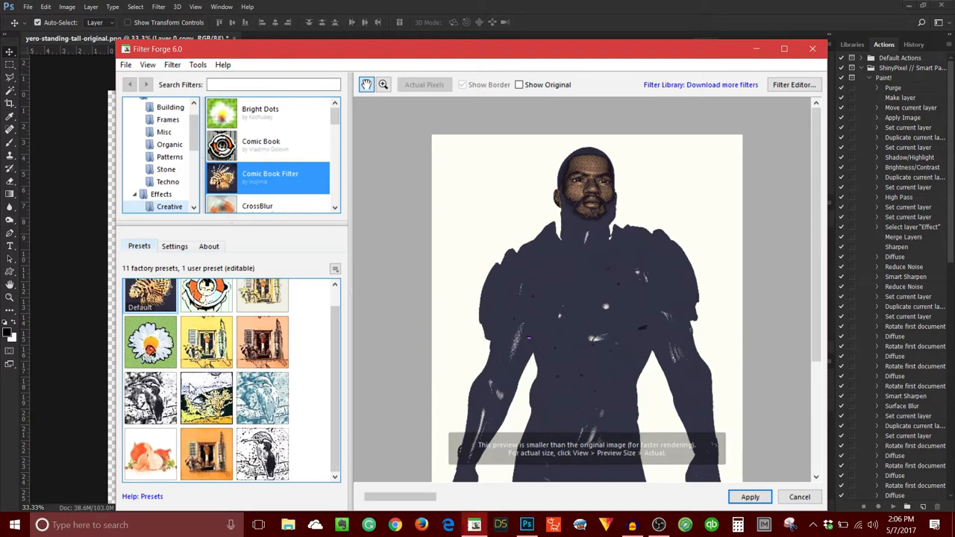
pyautogui.click(149, 397)
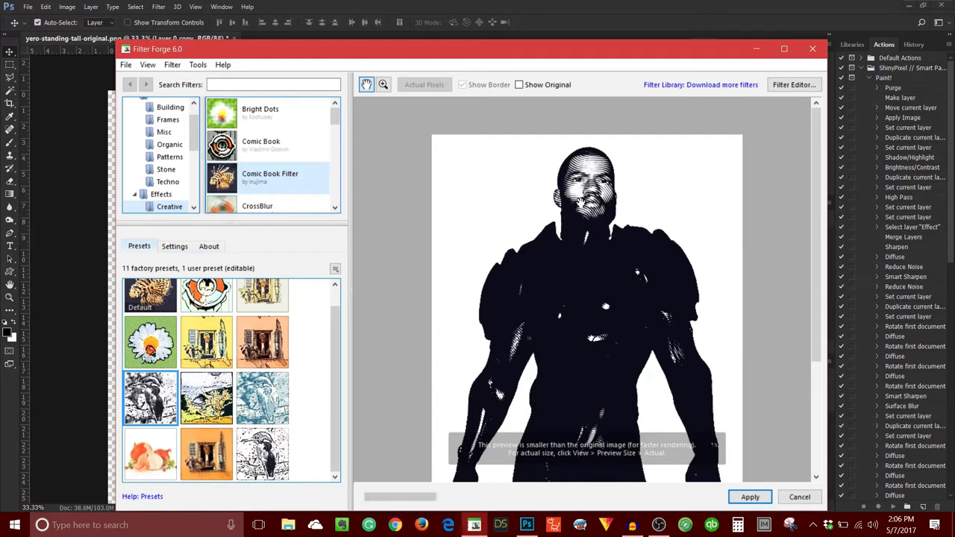
pyautogui.moveTo(619, 220)
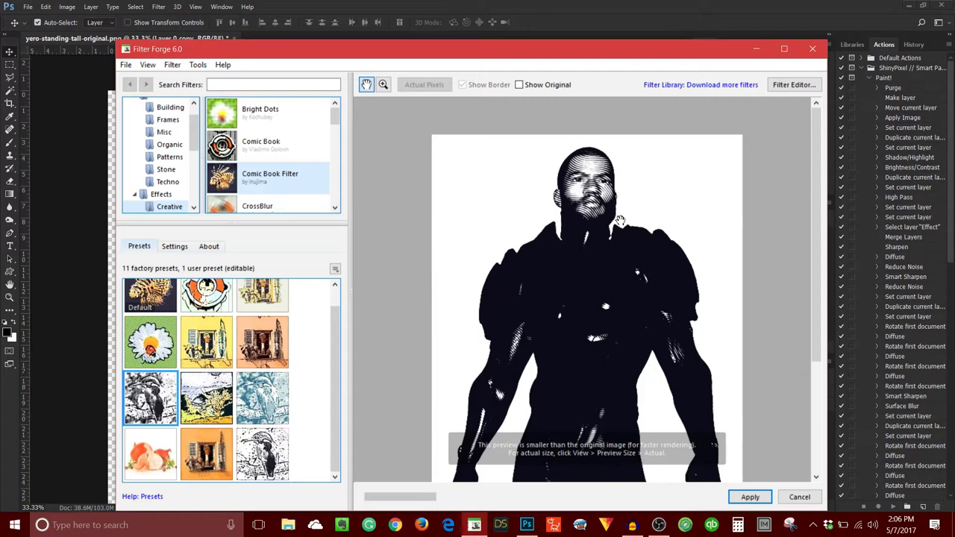
pyautogui.moveTo(622, 220)
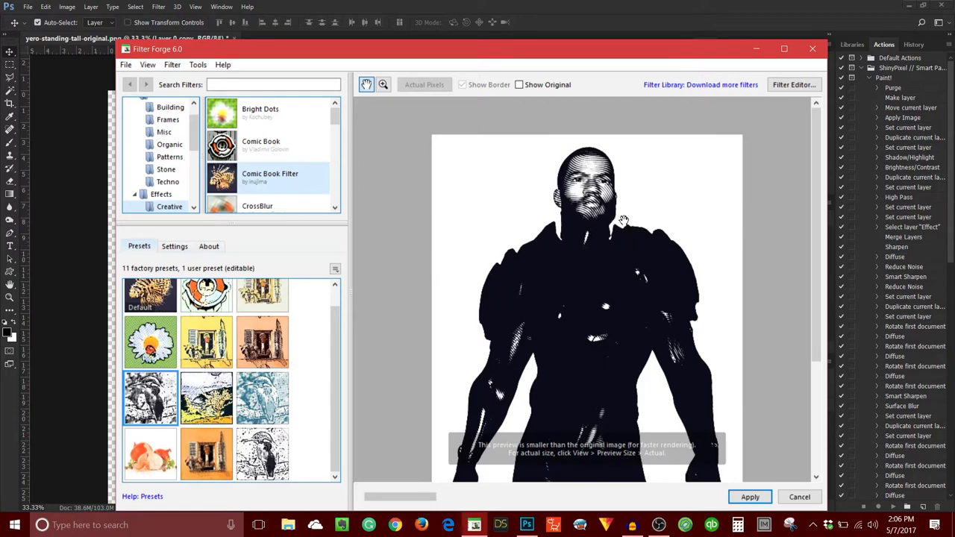
pyautogui.click(382, 85)
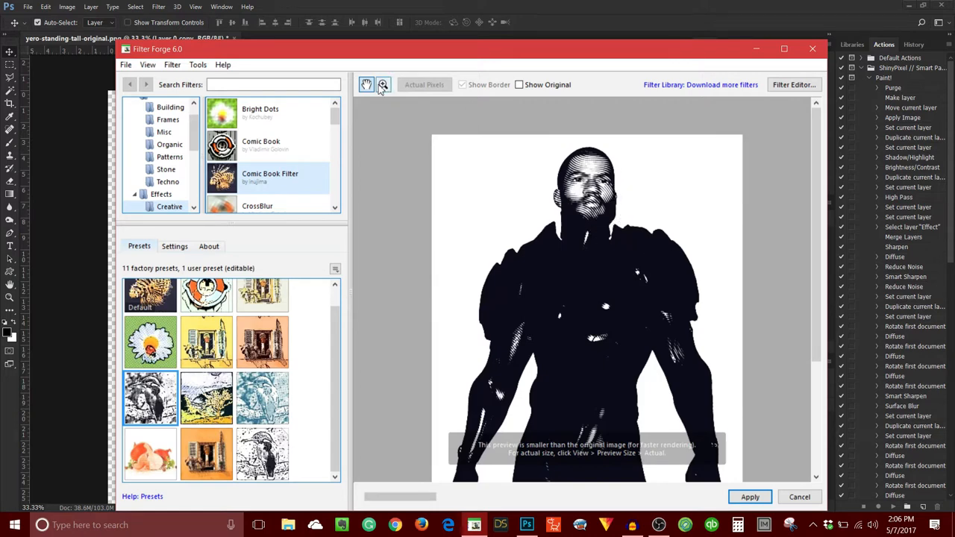
pyautogui.click(383, 84)
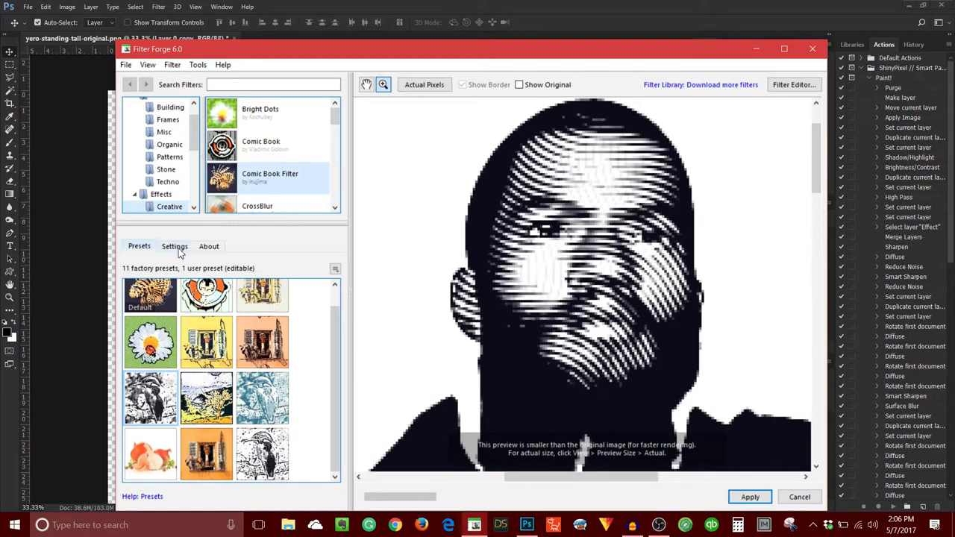
# Step: Set Ink Gain K to 15 and Smooth K to 10 in the filter settings
pyautogui.click(173, 246)
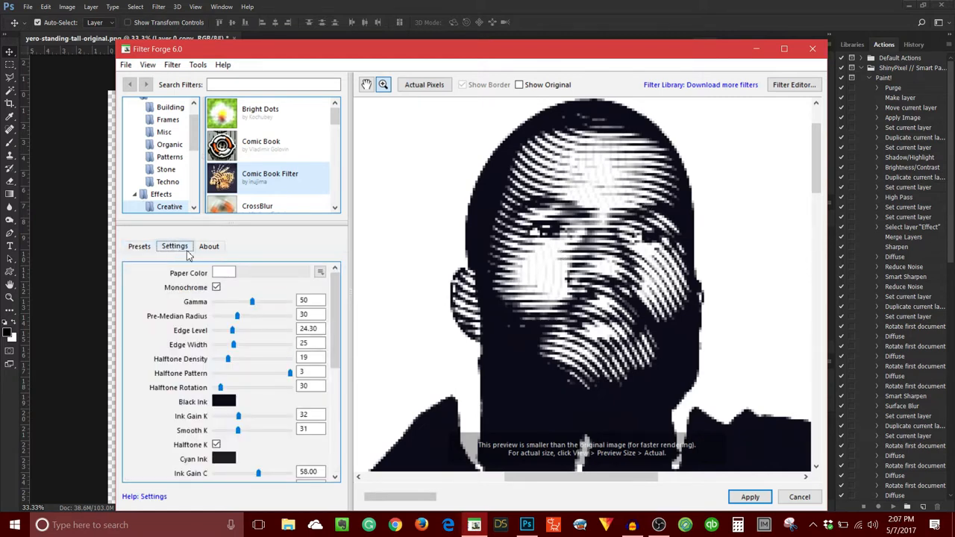
pyautogui.scroll(-3)
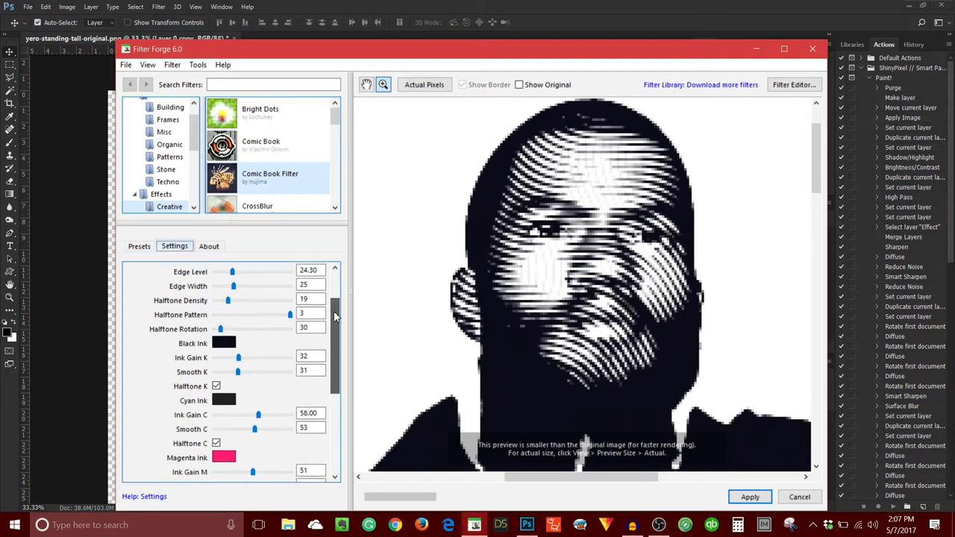
pyautogui.scroll(-3)
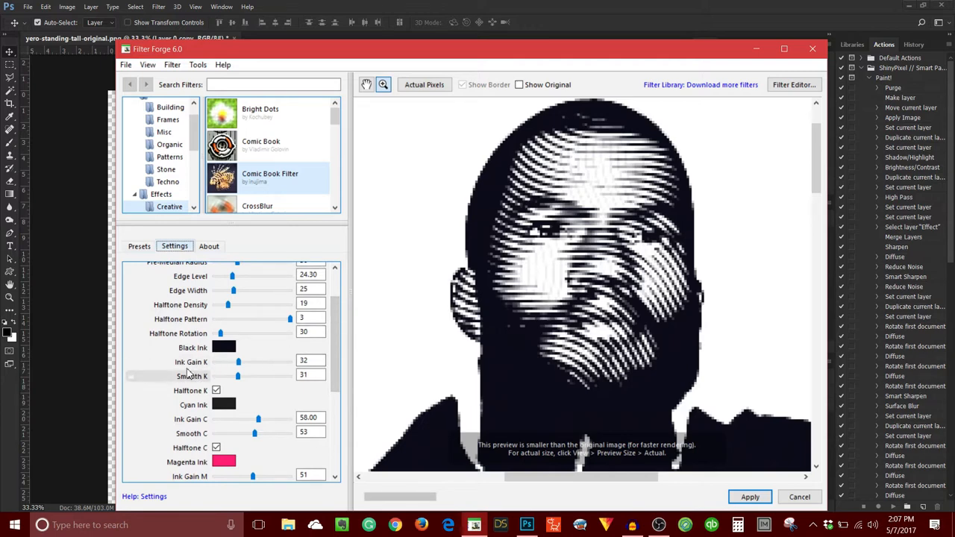
pyautogui.click(311, 360)
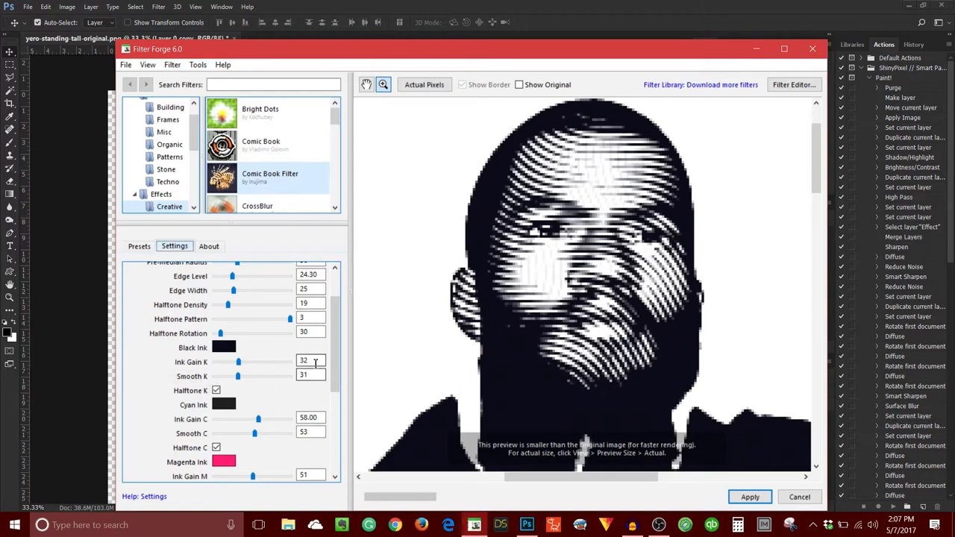
pyautogui.write('15')
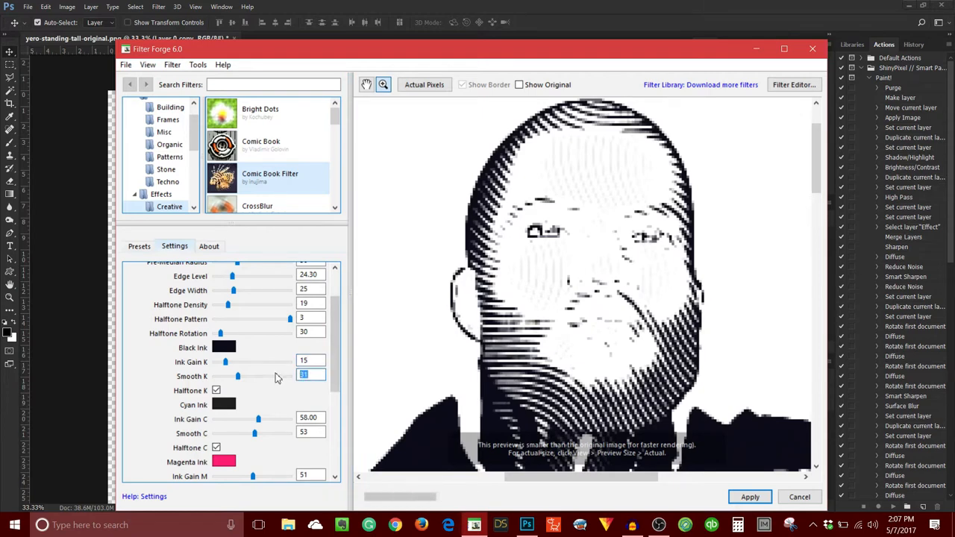
pyautogui.write('10')
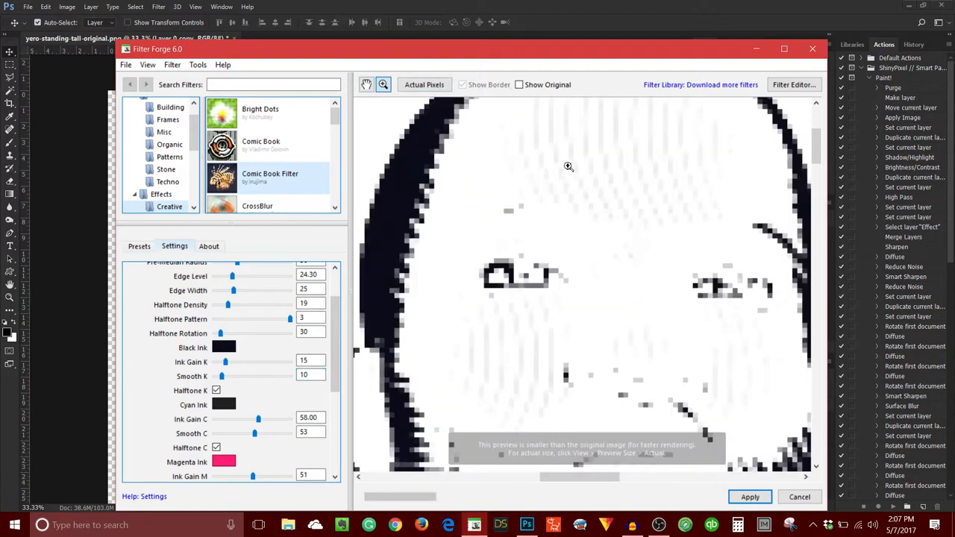
# Step: View the preview at actual pixels, then zoom to fit the whole hero
pyautogui.rightClick(567, 165)
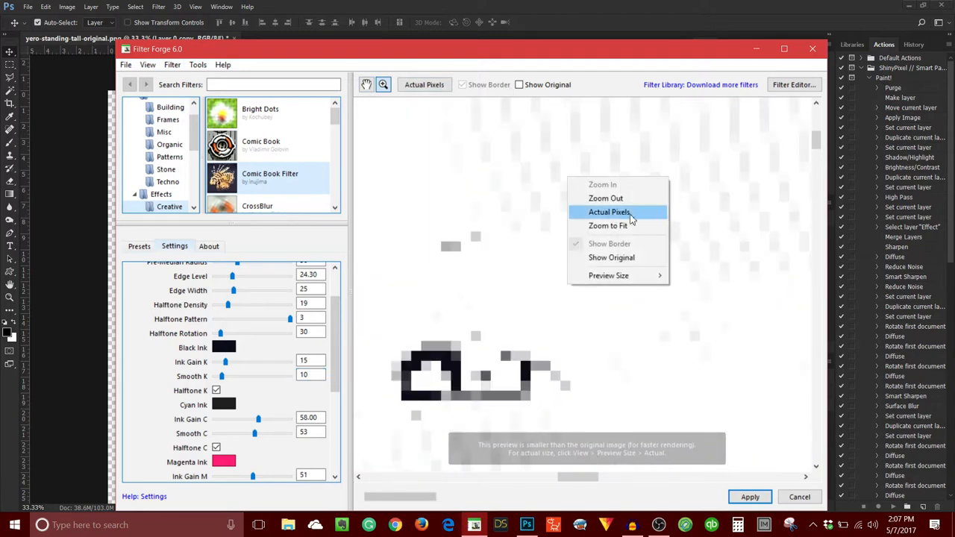
pyautogui.click(609, 212)
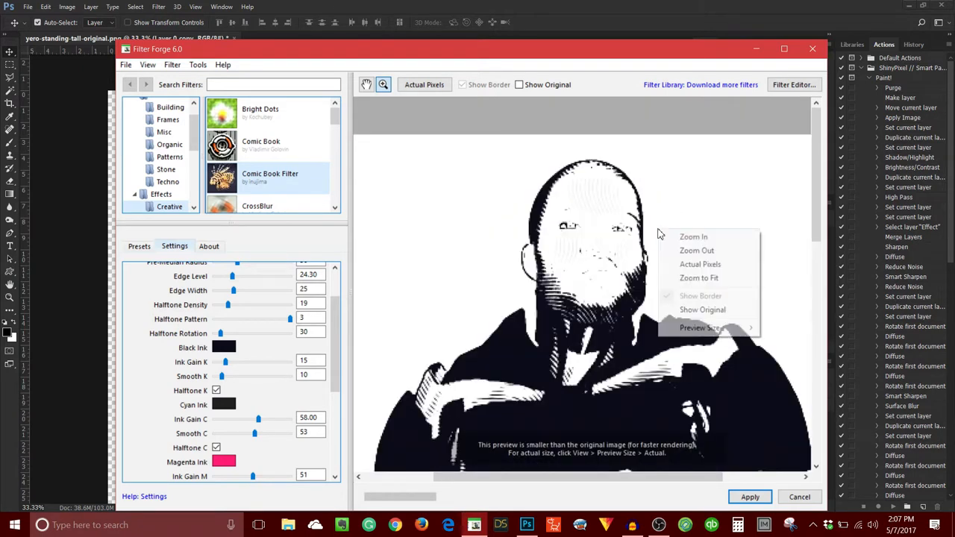
pyautogui.click(698, 278)
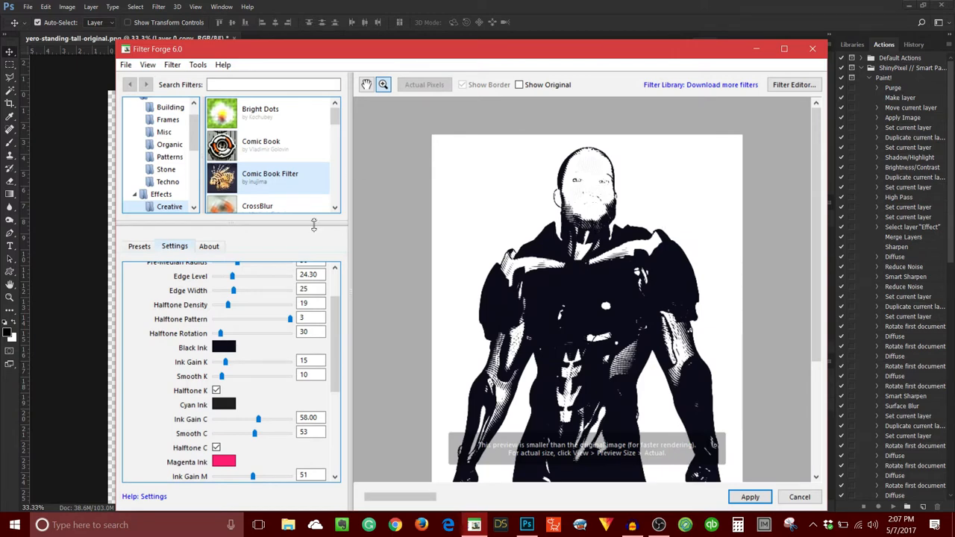
# Step: Retune the black ink to Ink Gain K 22 and Smooth K 15 for bolder face shading
pyautogui.click(311, 360)
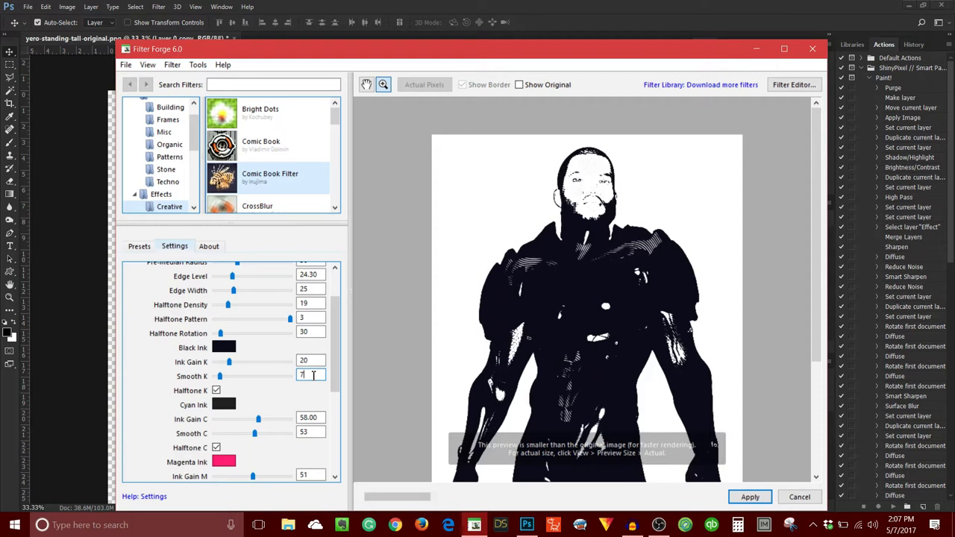
pyautogui.write('10')
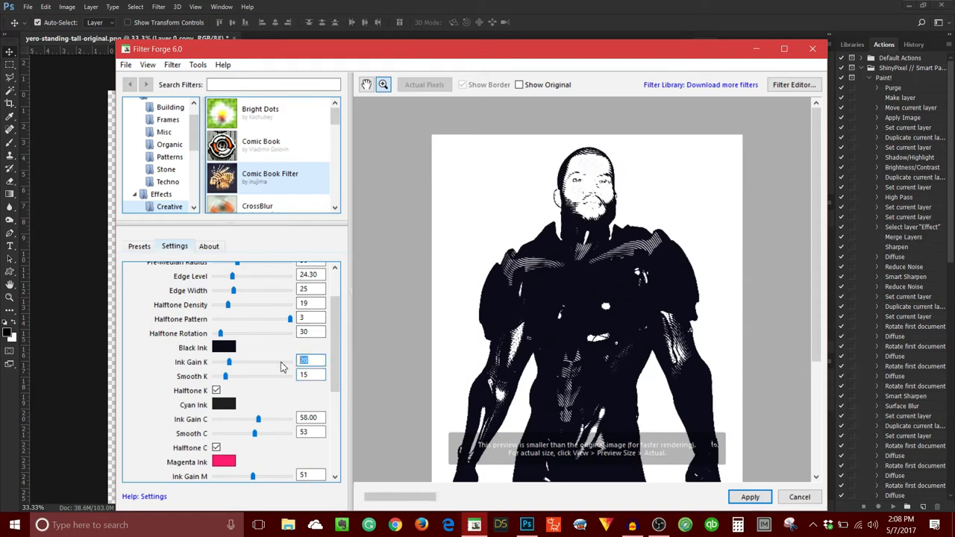
pyautogui.write('25')
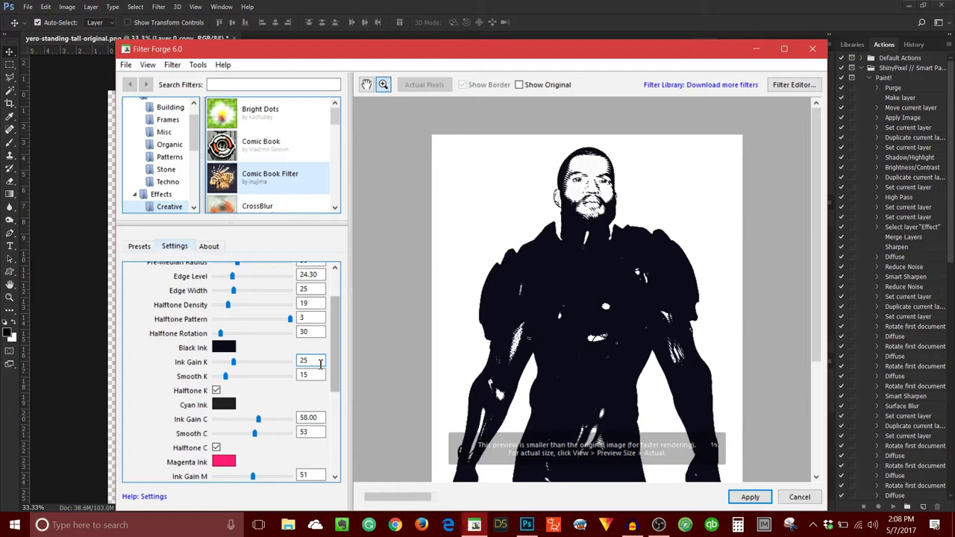
pyautogui.write('2')
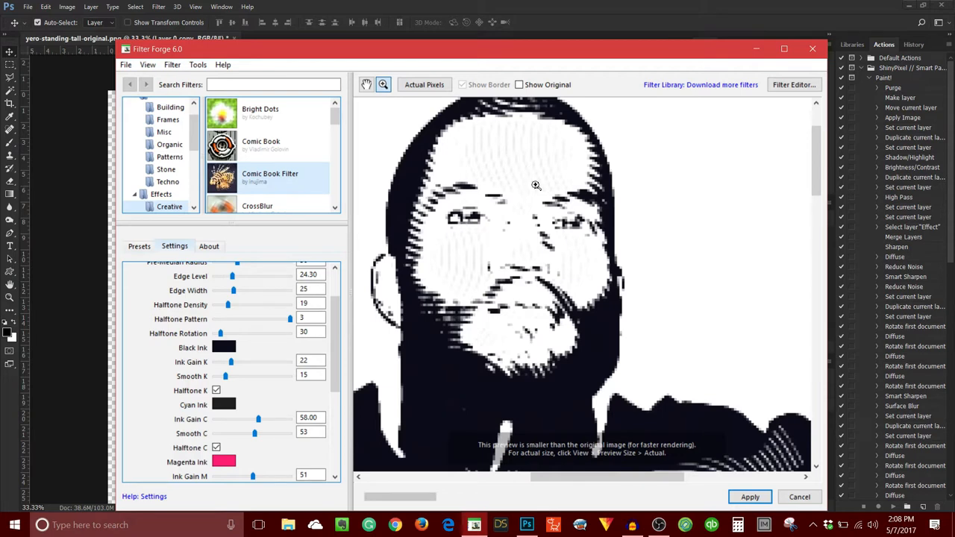
pyautogui.moveTo(485, 267)
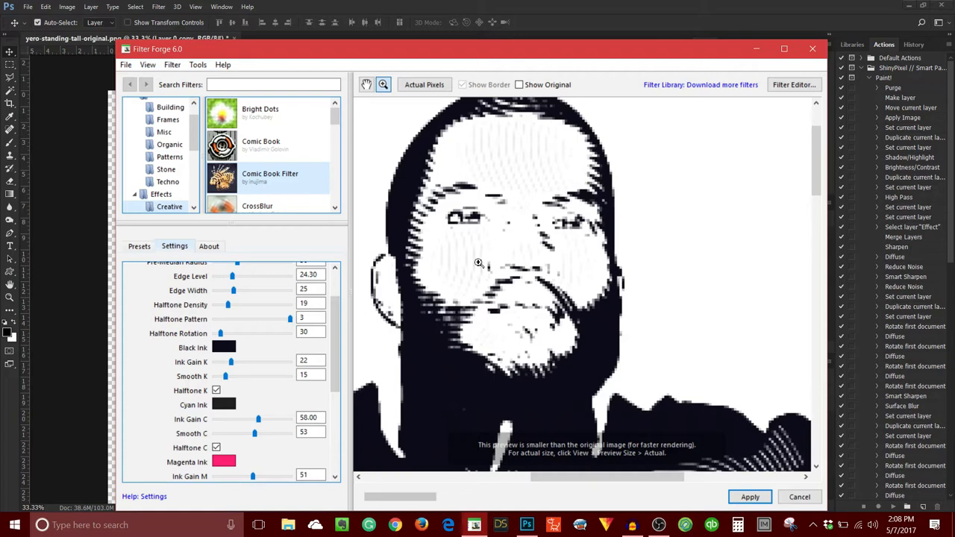
pyautogui.moveTo(479, 252)
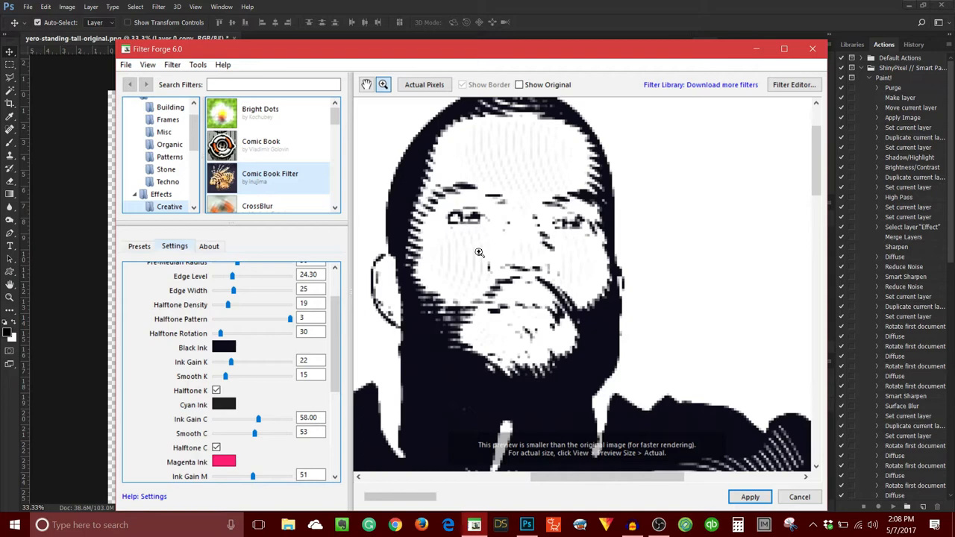
pyautogui.moveTo(608, 267)
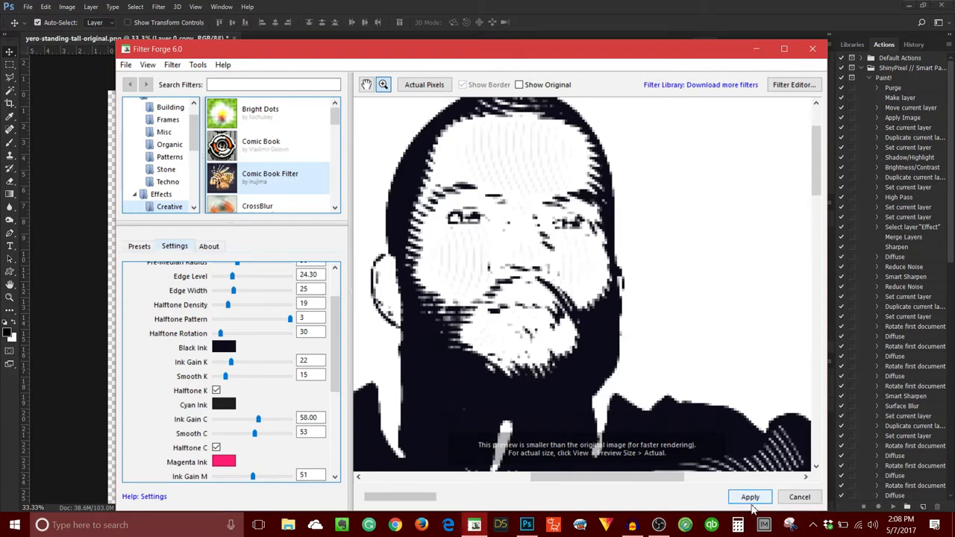
# Step: Apply the Comic Book Filter to the layer copy and dismiss the 'already running' warning
pyautogui.click(799, 497)
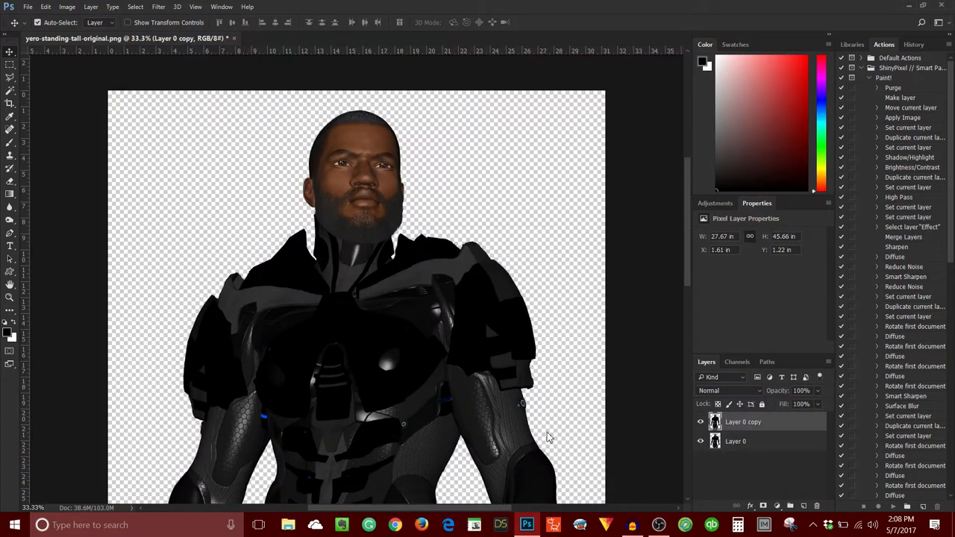
pyautogui.moveTo(532, 362)
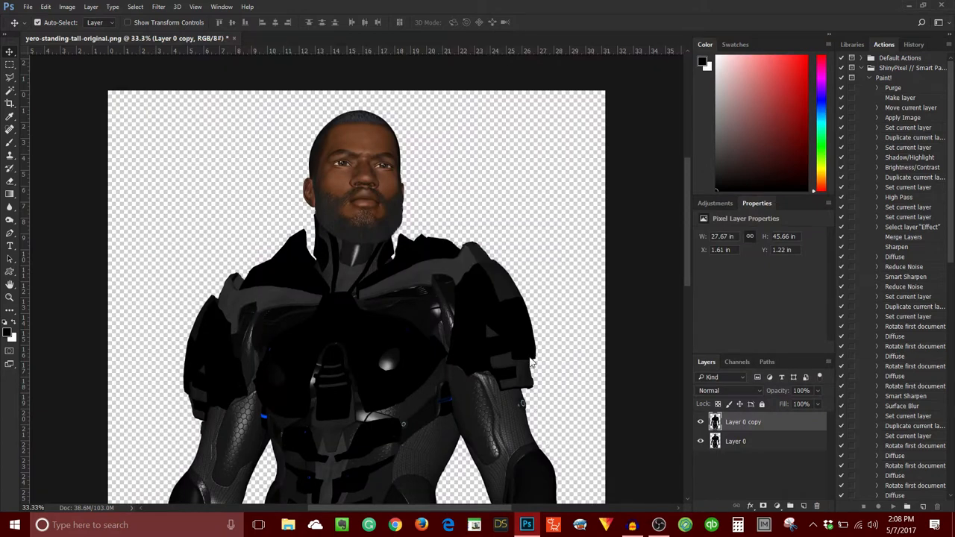
pyautogui.moveTo(539, 313)
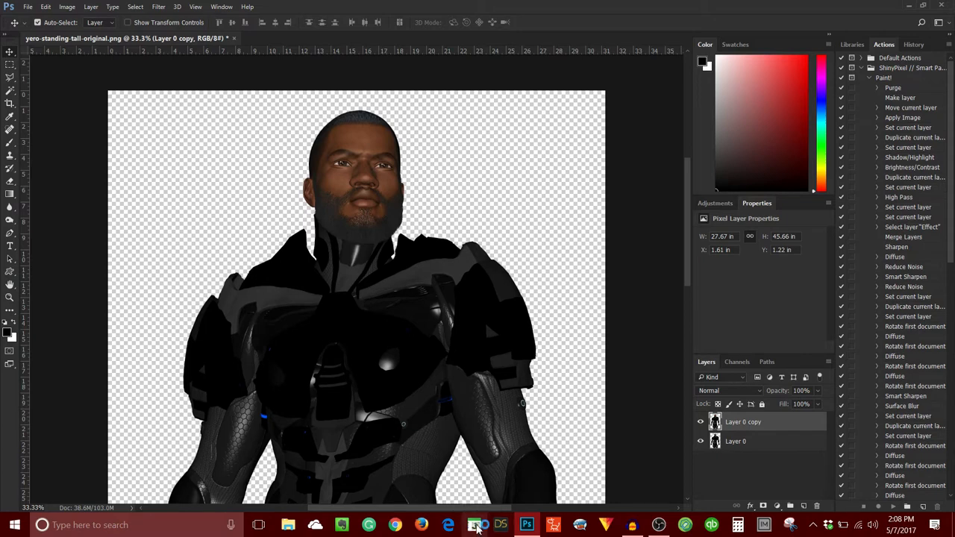
pyautogui.click(475, 524)
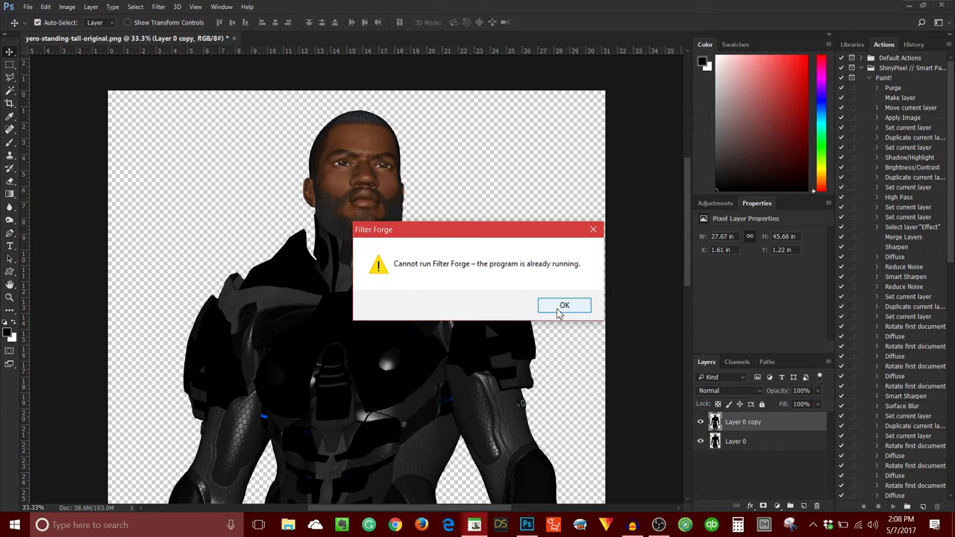
pyautogui.click(564, 305)
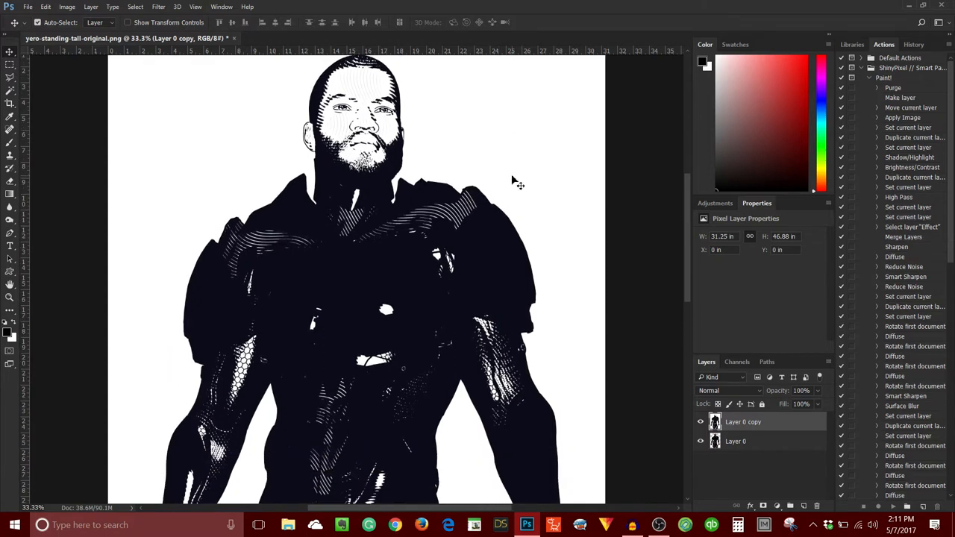
# Step: Scroll over the filtered hero to inspect the engraved look on arms, hands and legs
pyautogui.scroll(-3)
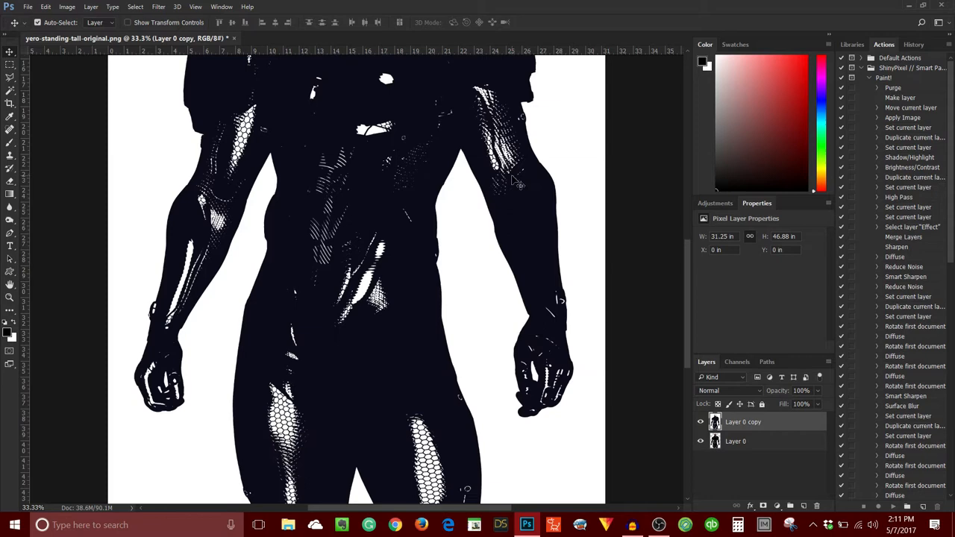
pyautogui.scroll(-3)
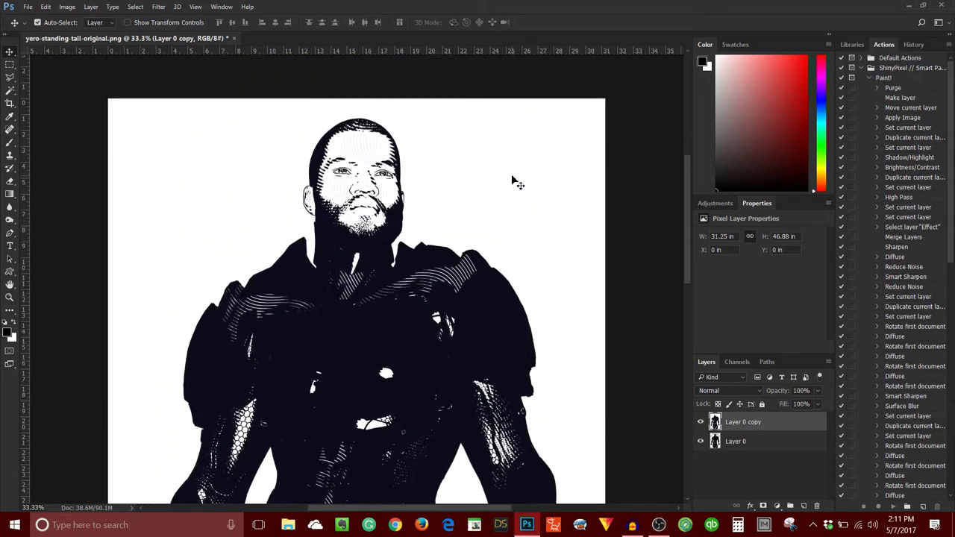
pyautogui.moveTo(556, 156)
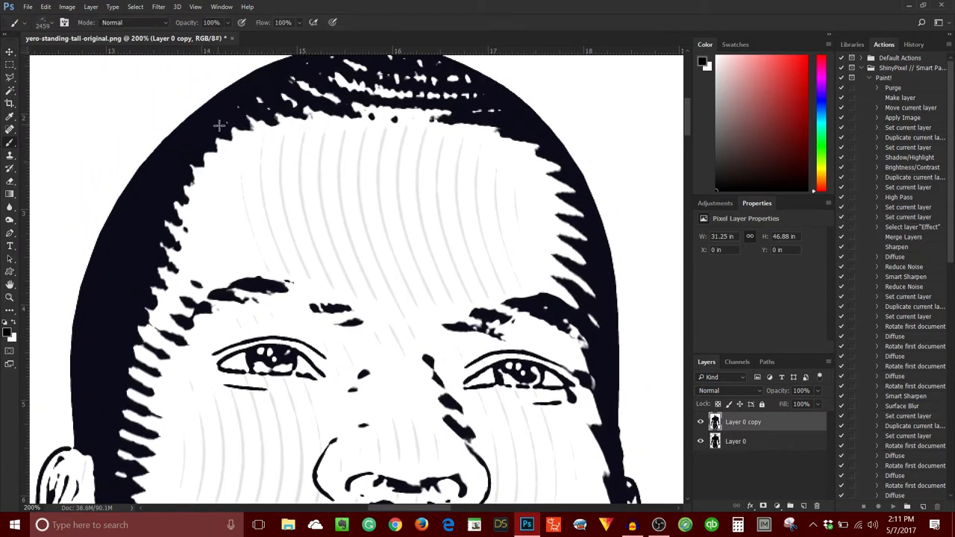
# Step: Select the soft round 60 px brush from the Brush Preset picker and close it
pyautogui.click(43, 22)
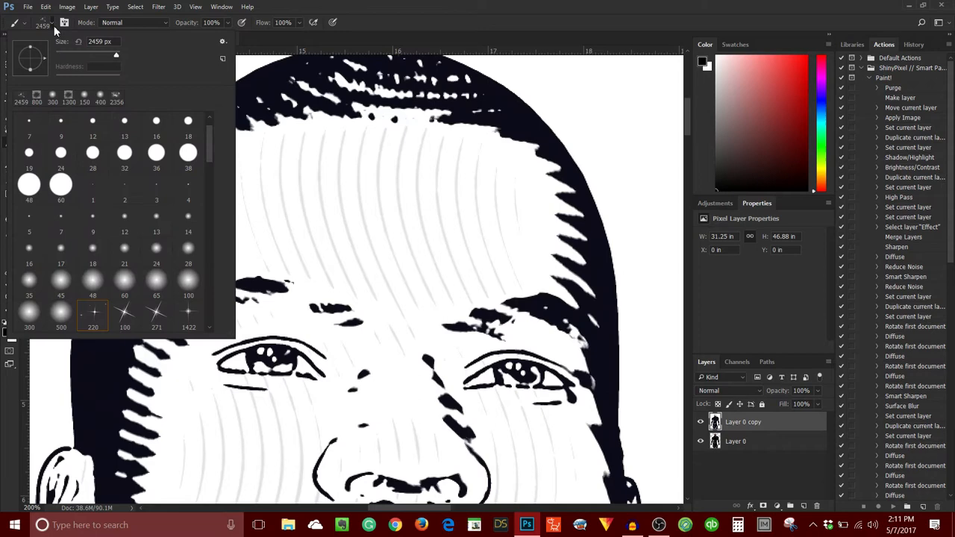
pyautogui.scroll(-3)
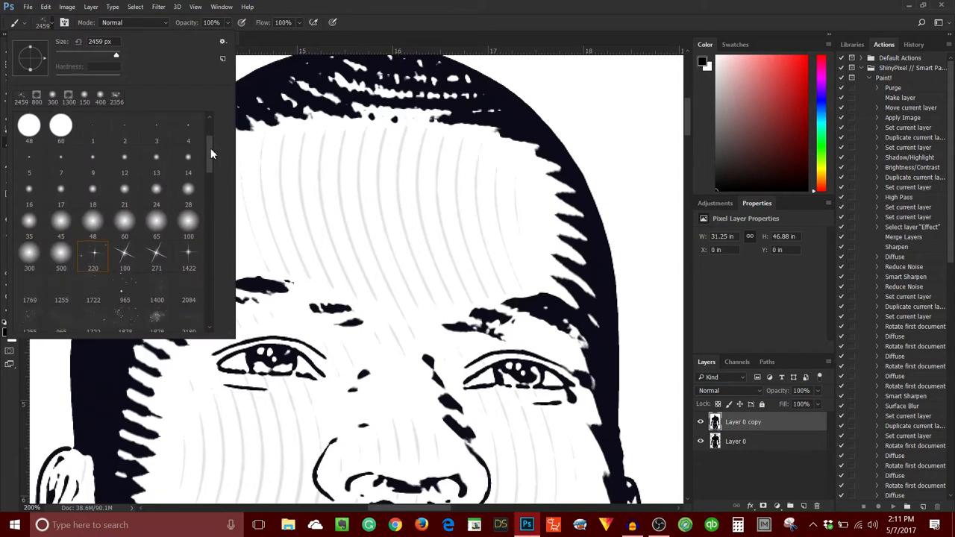
pyautogui.click(28, 255)
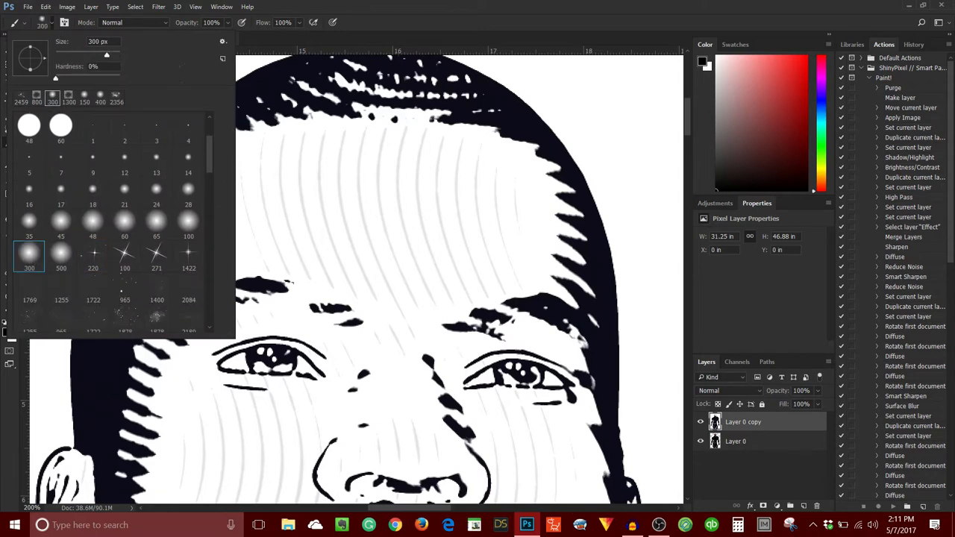
pyautogui.moveTo(97, 234)
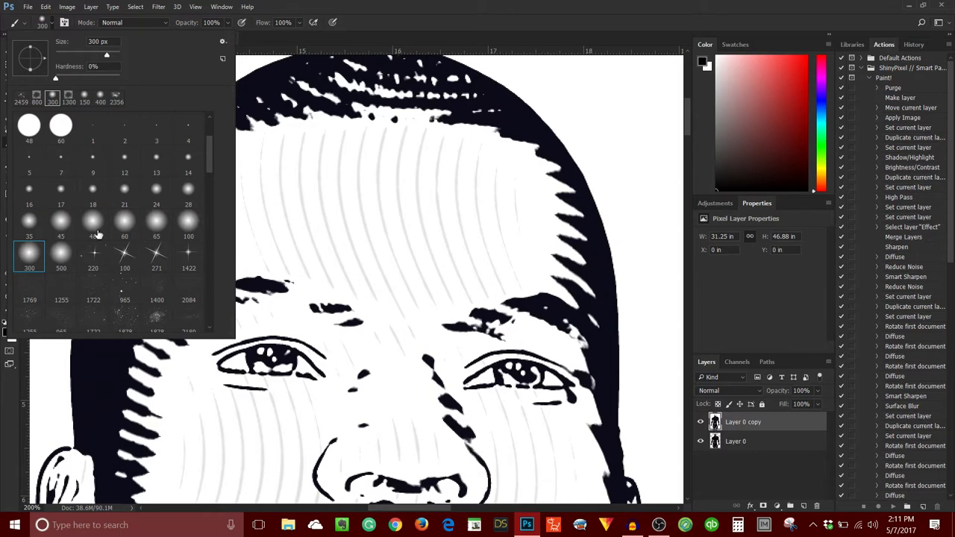
pyautogui.click(124, 221)
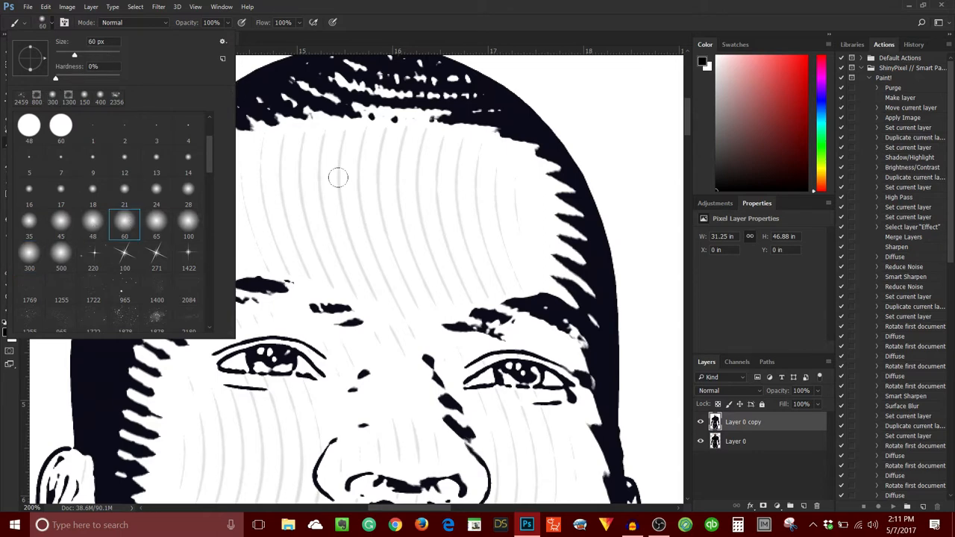
pyautogui.click(337, 177)
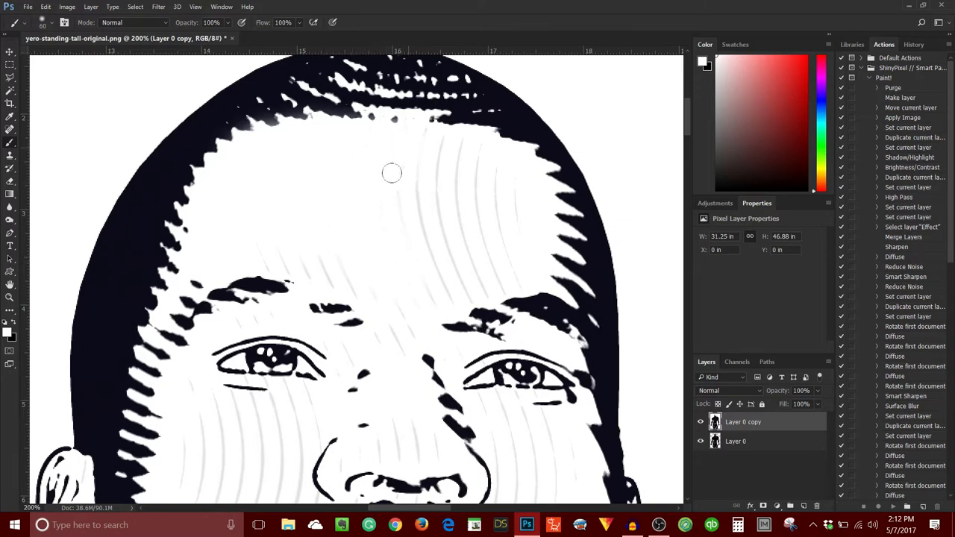
# Step: Paint white over the faint forehead lines and touch up a remaining spot
pyautogui.moveTo(391, 173); pyautogui.dragTo(431, 237)
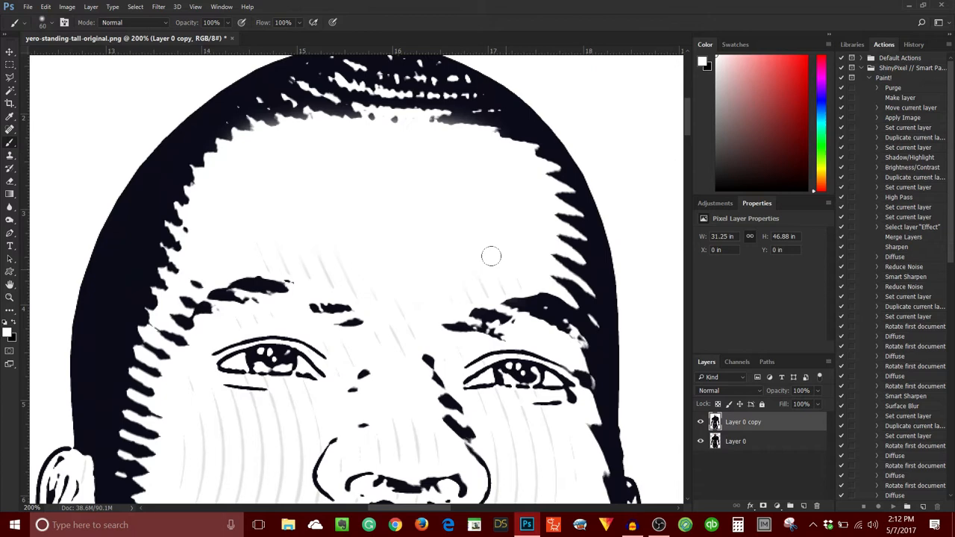
pyautogui.moveTo(408, 134)
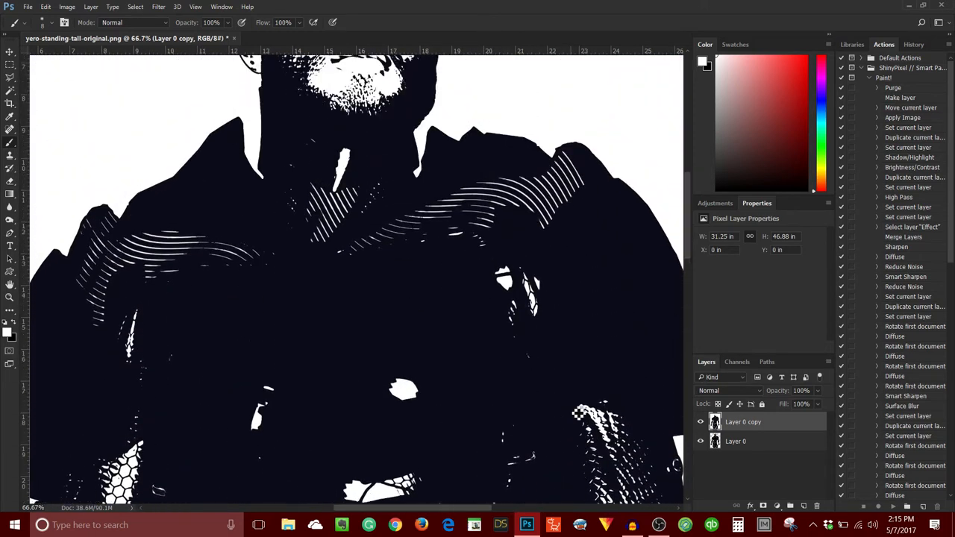
pyautogui.scroll(-3)
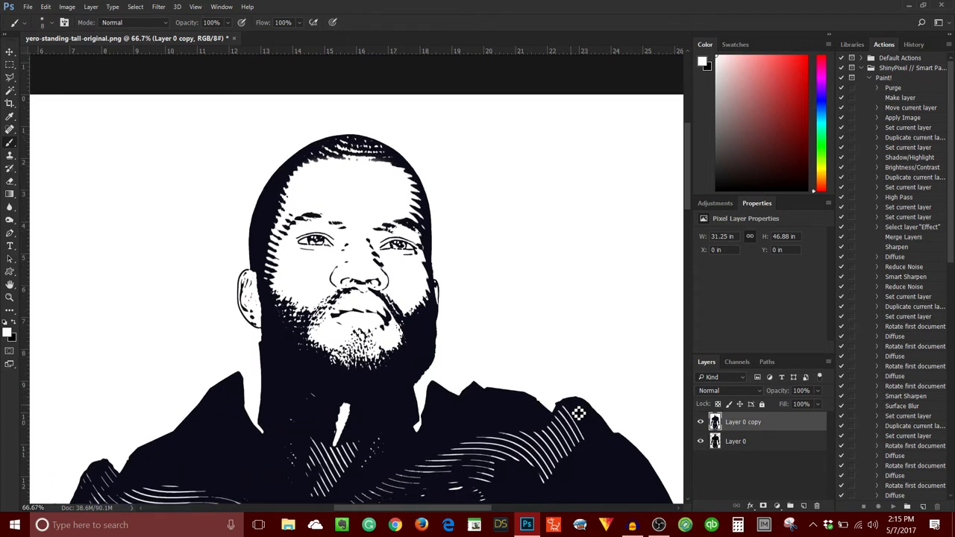
pyautogui.moveTo(363, 220)
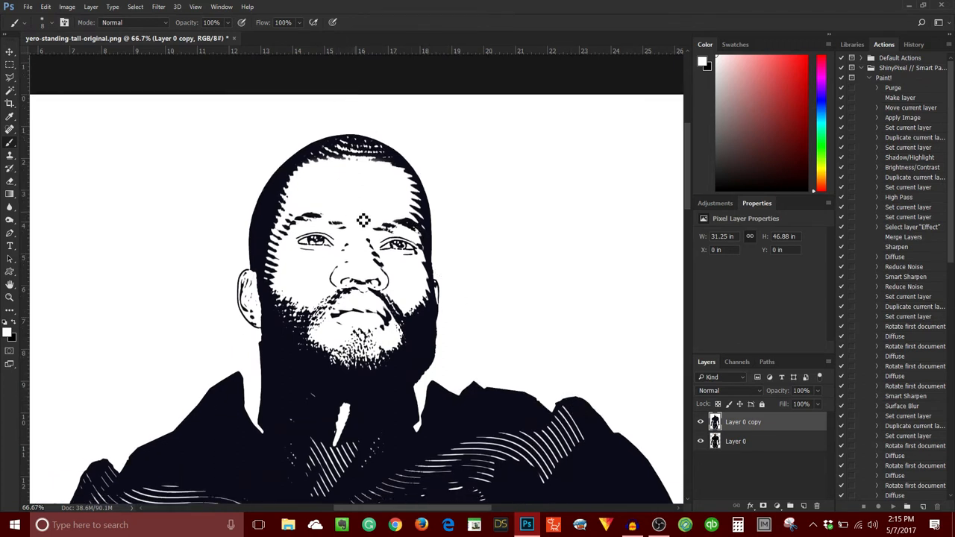
pyautogui.click(9, 52)
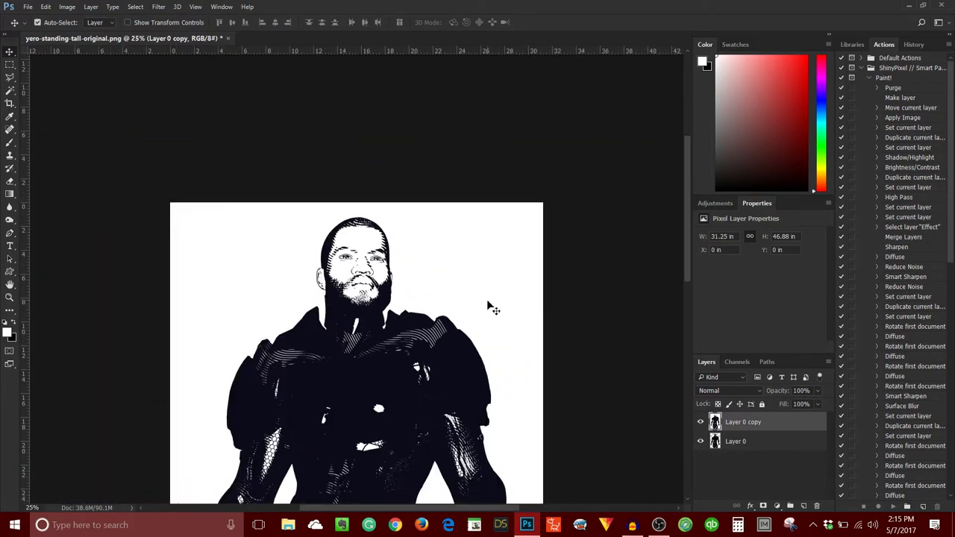
# Step: Show Layer 0 copy, rename it 'line art', and rename Layer 0 to 'original'
pyautogui.scroll(-3)
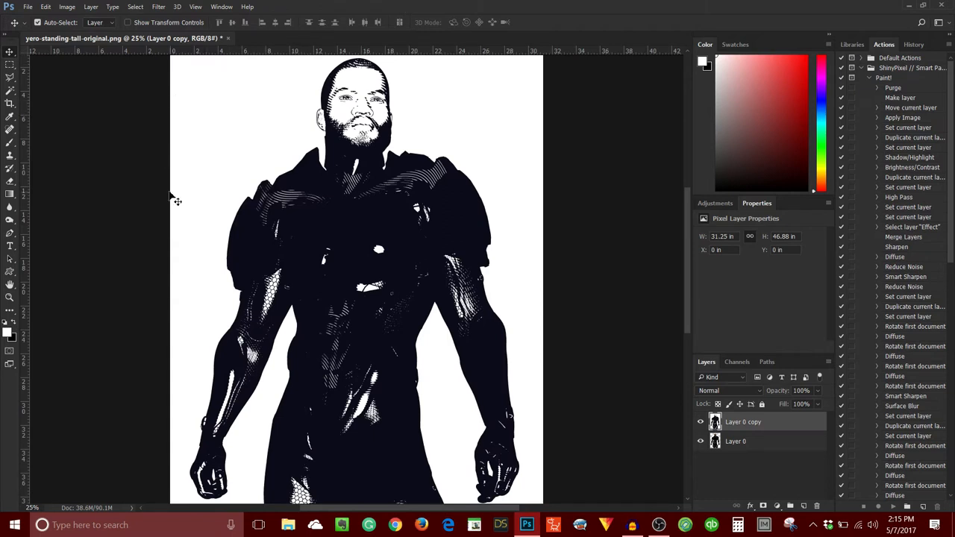
pyautogui.moveTo(513, 185)
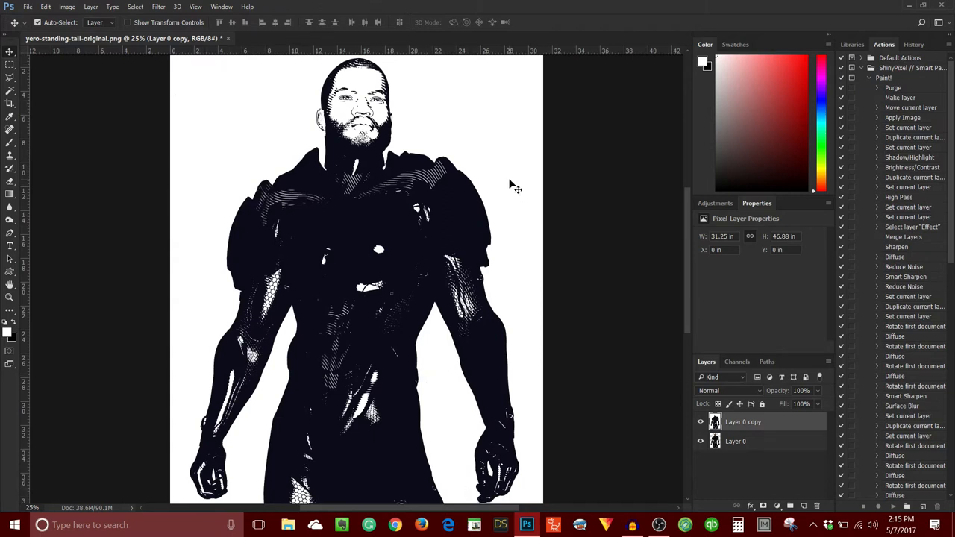
pyautogui.click(700, 422)
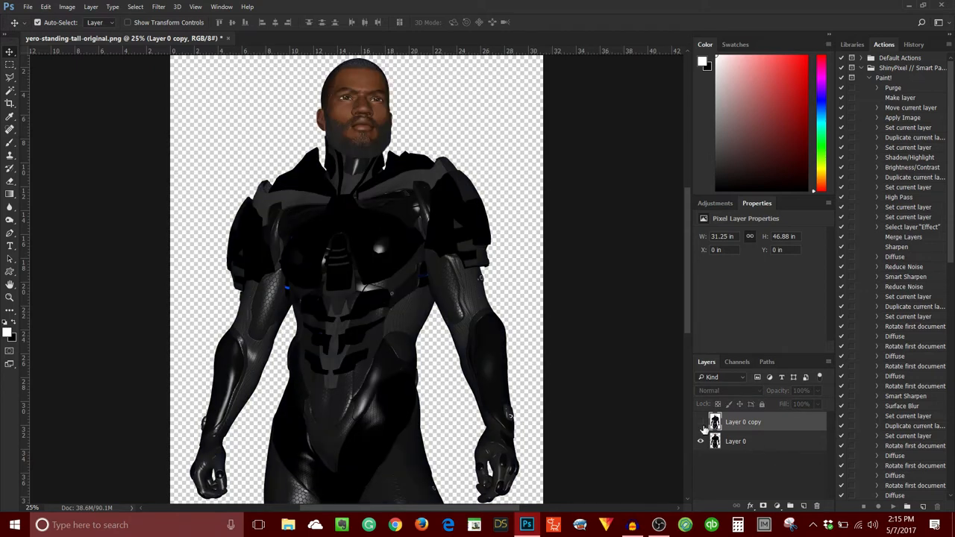
pyautogui.click(699, 421)
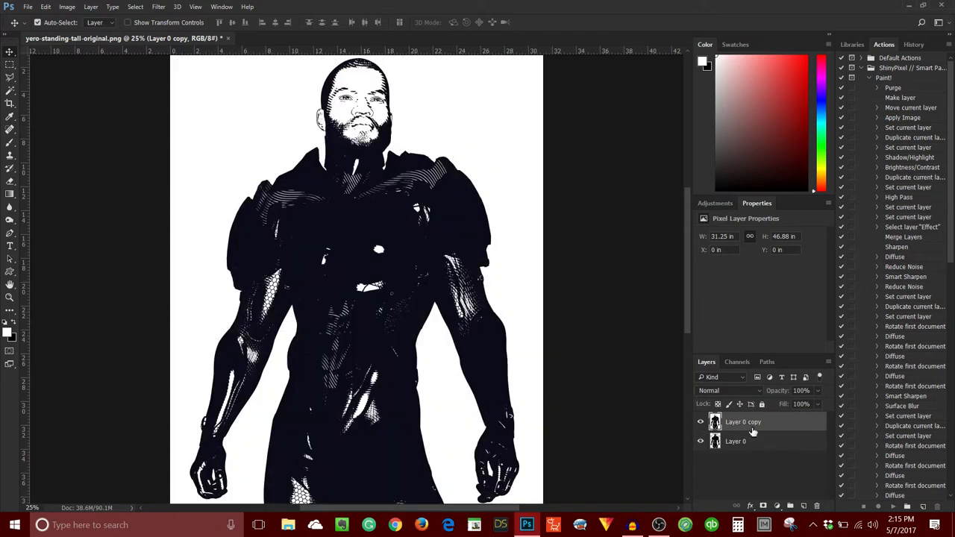
pyautogui.doubleClick(742, 422)
pyautogui.write('line art')
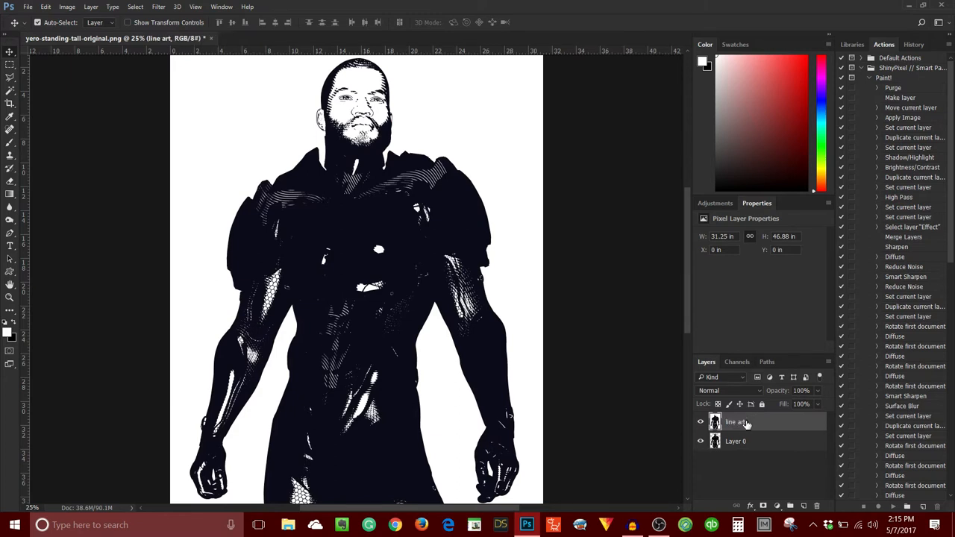
pyautogui.doubleClick(736, 441)
pyautogui.write('original')
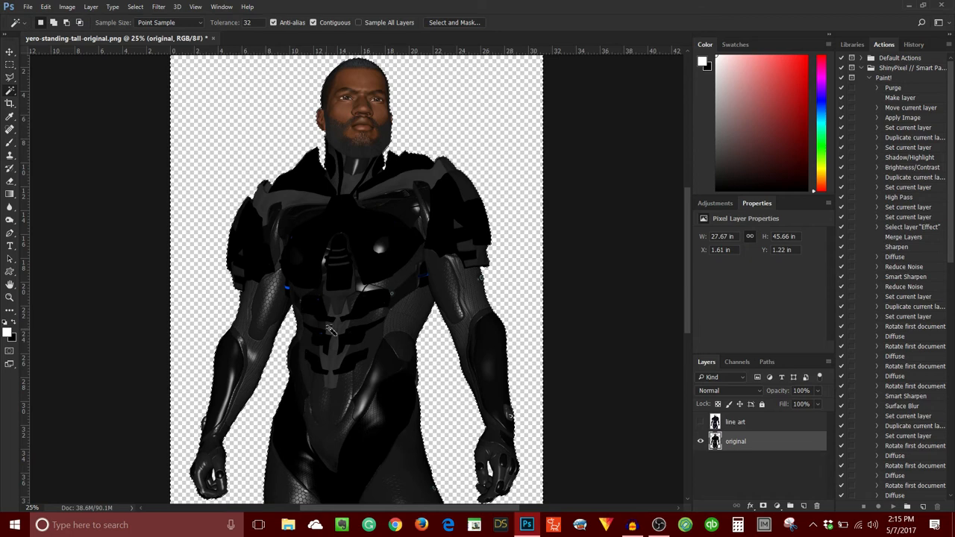
# Step: Select the empty area around the figure to strip the line art's white background
pyautogui.scroll(-3)
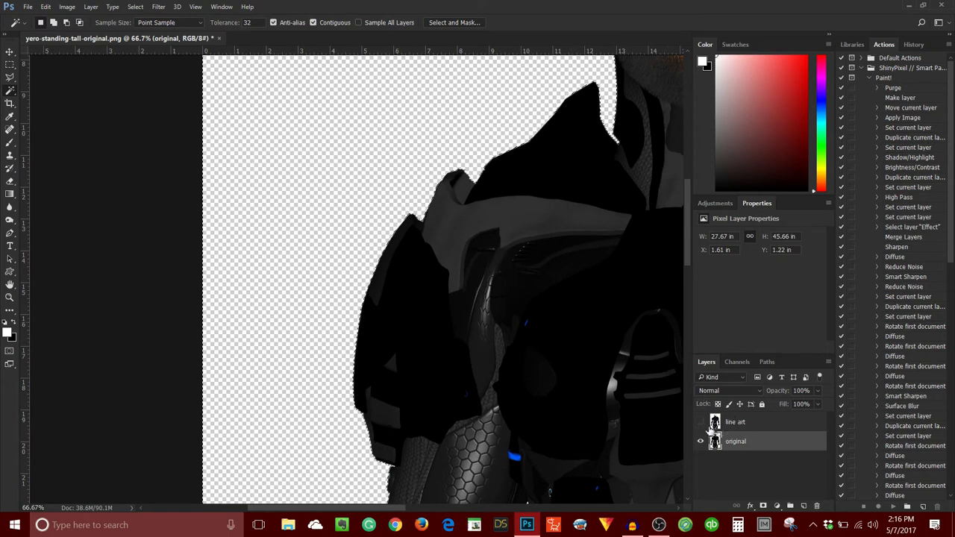
pyautogui.click(699, 422)
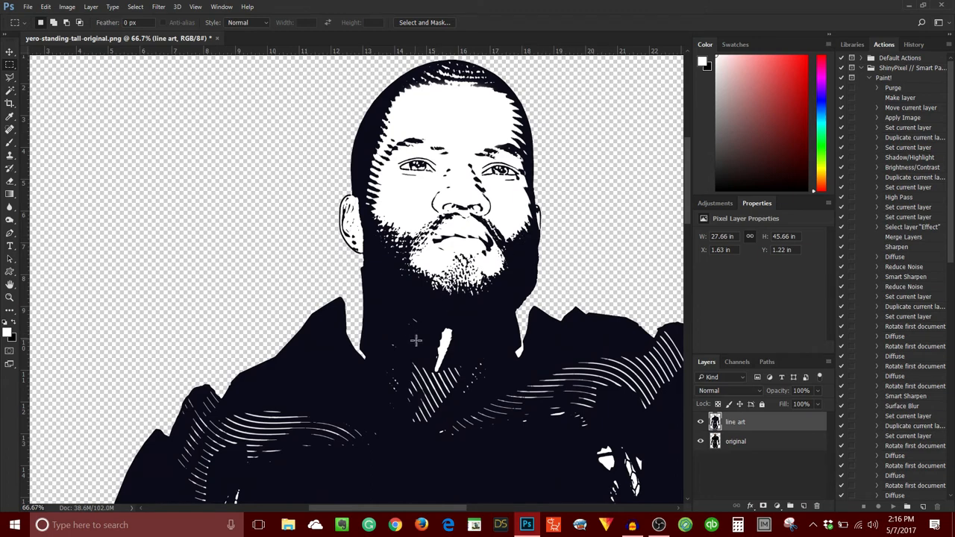
# Step: Set the line art layer to Multiply at 55% opacity and toggle it to compare
pyautogui.click(10, 52)
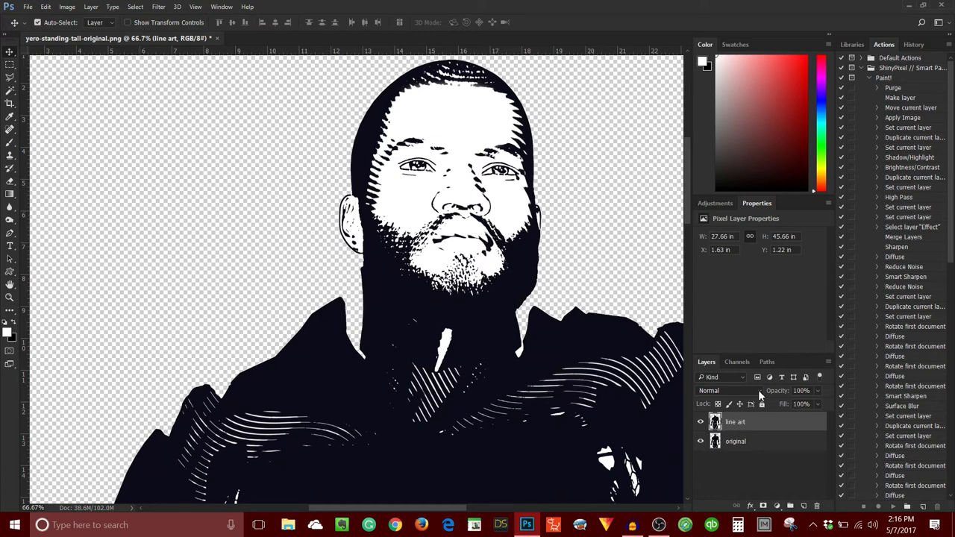
pyautogui.click(729, 390)
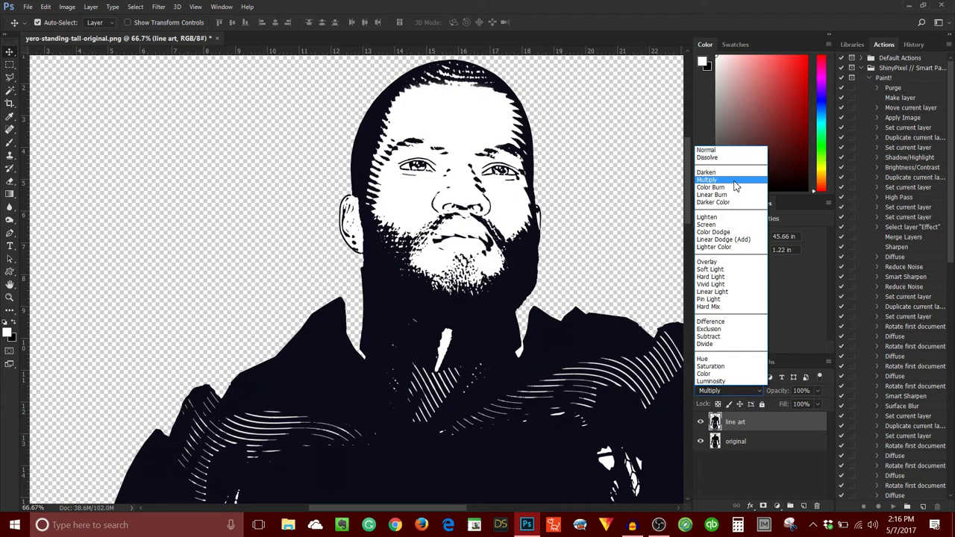
pyautogui.click(709, 179)
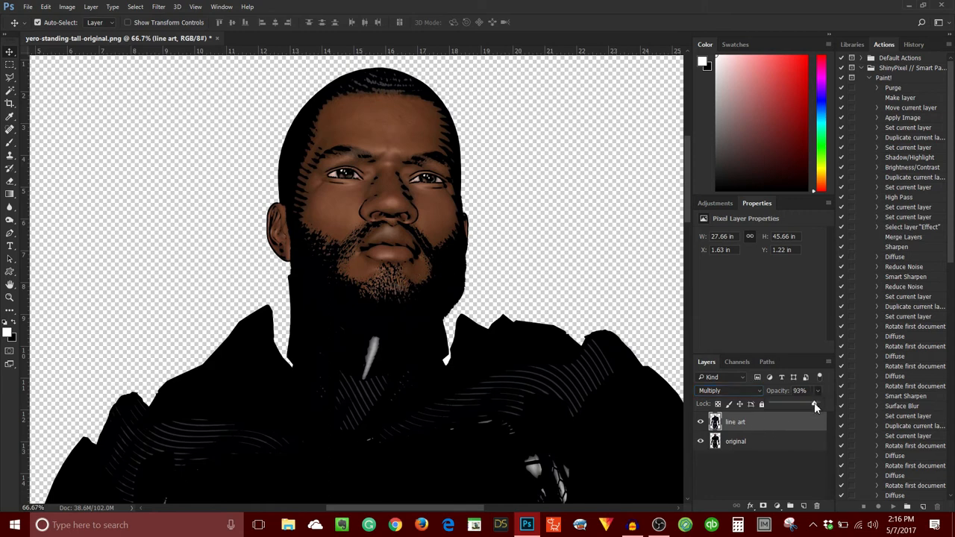
pyautogui.moveTo(815, 403); pyautogui.dragTo(798, 404)
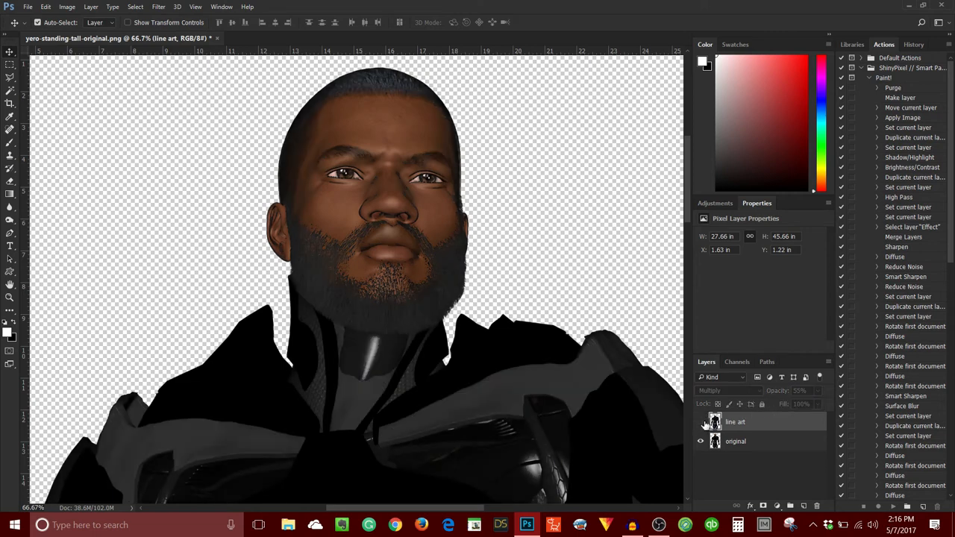
pyautogui.click(699, 422)
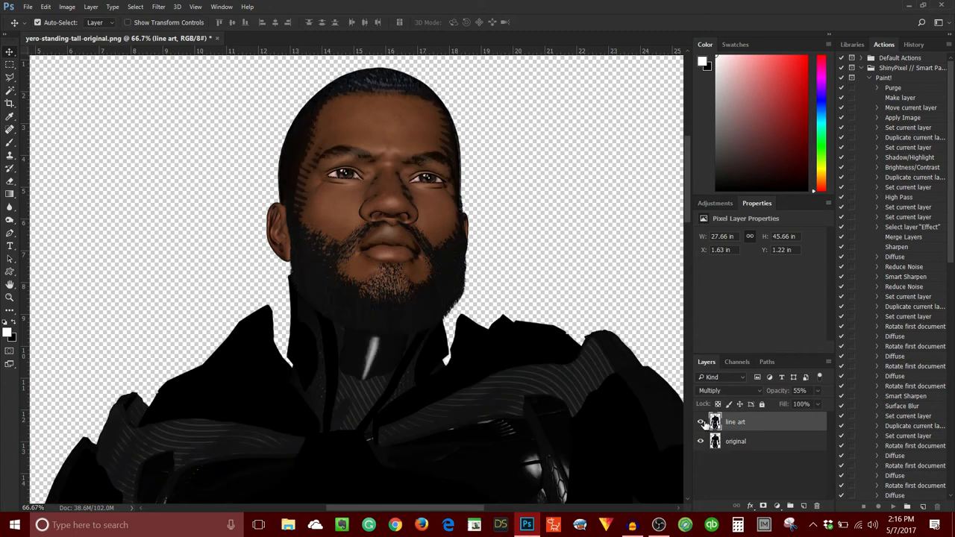
pyautogui.moveTo(518, 233)
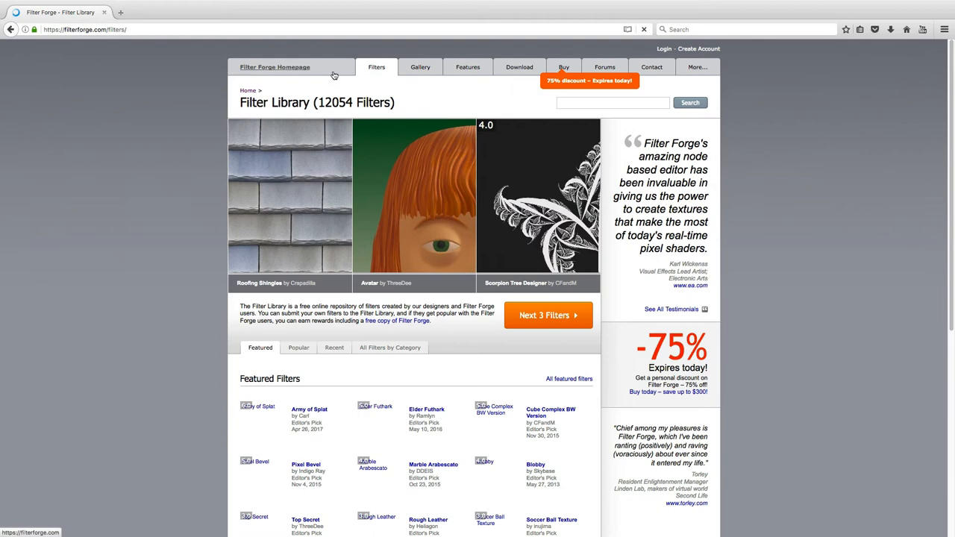
# Step: Search Filter Forge for 'comic book', then browse Filter Forge 6.0 Windows edition pricing
pyautogui.write('comic book')
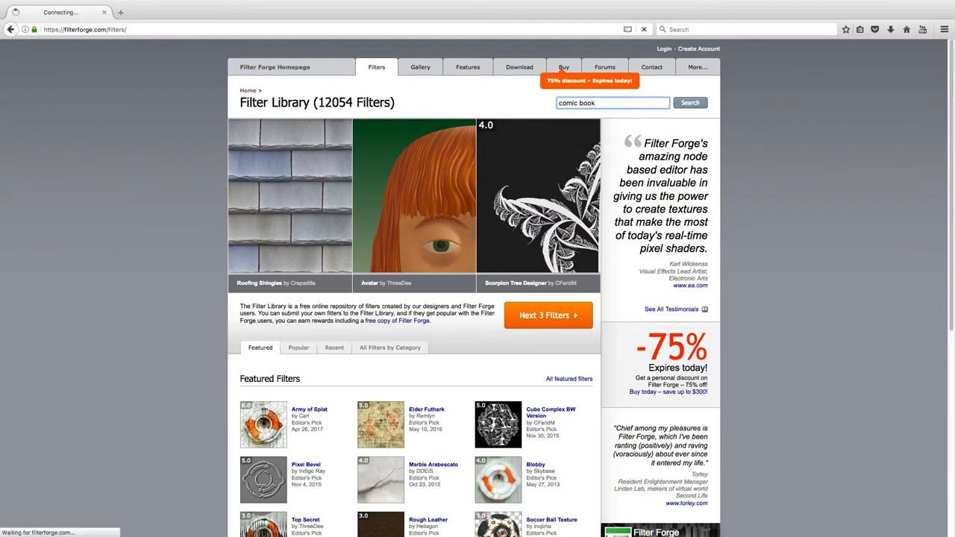
pyautogui.click(688, 102)
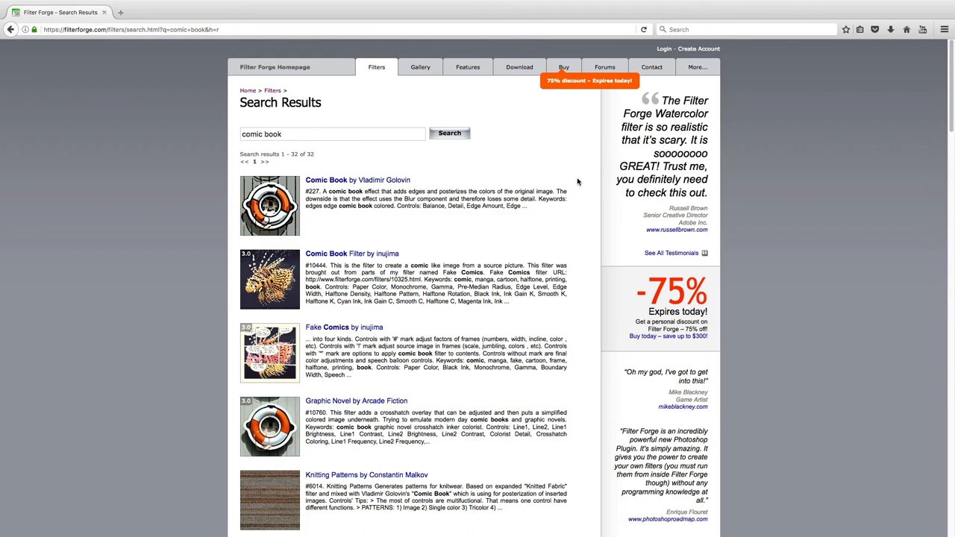
pyautogui.click(351, 254)
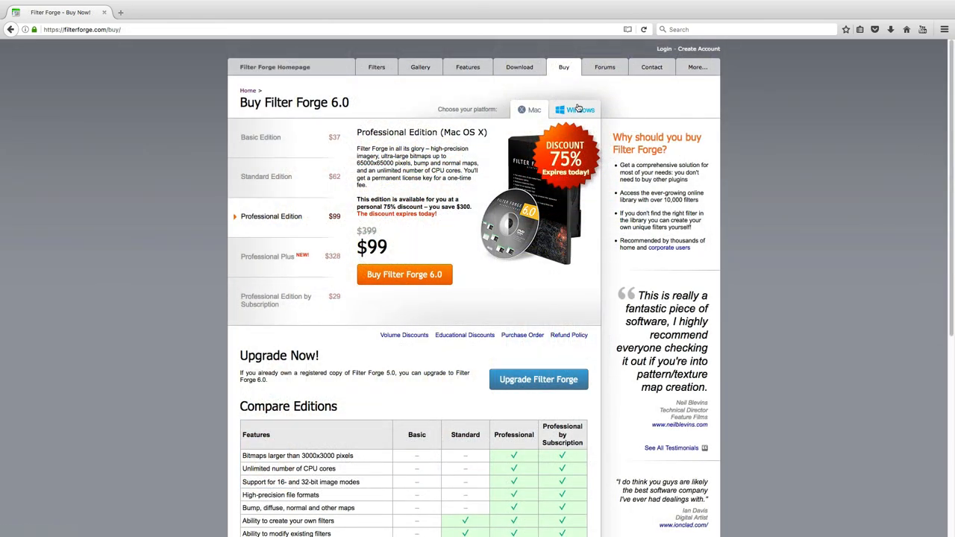
pyautogui.click(579, 109)
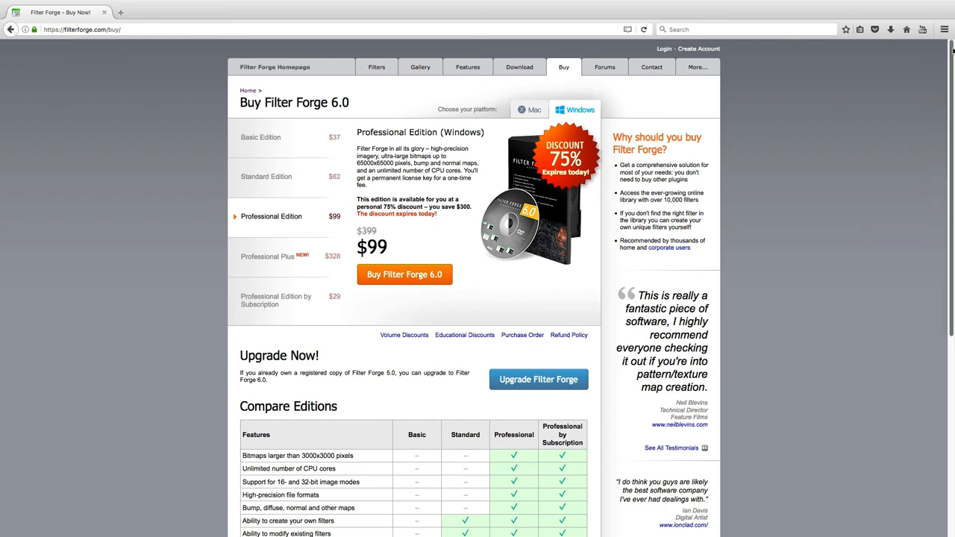
pyautogui.scroll(-3)
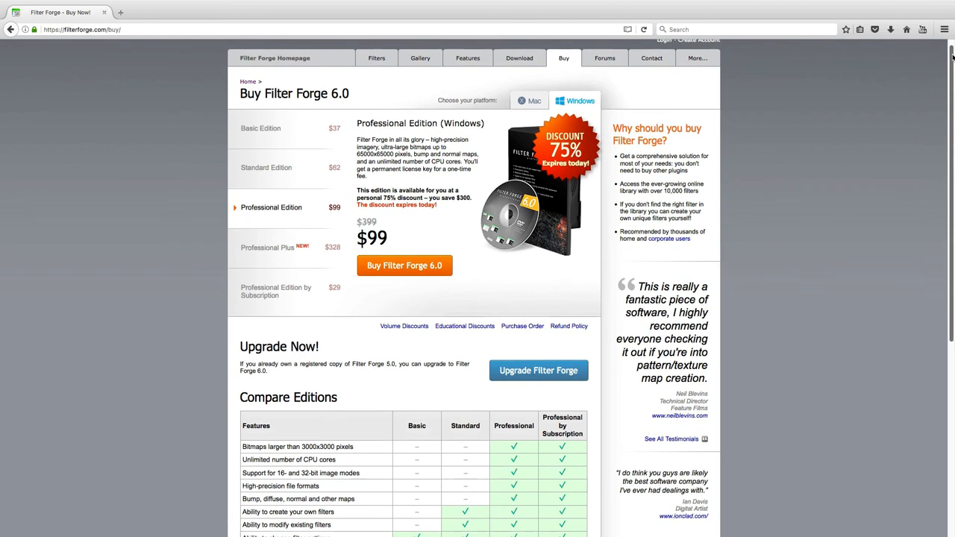
pyautogui.scroll(-3)
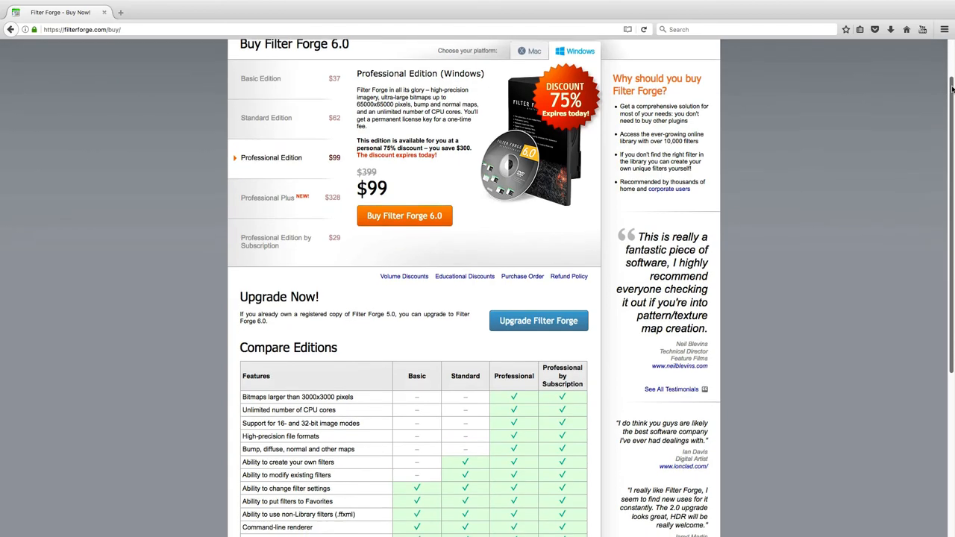
pyautogui.scroll(-3)
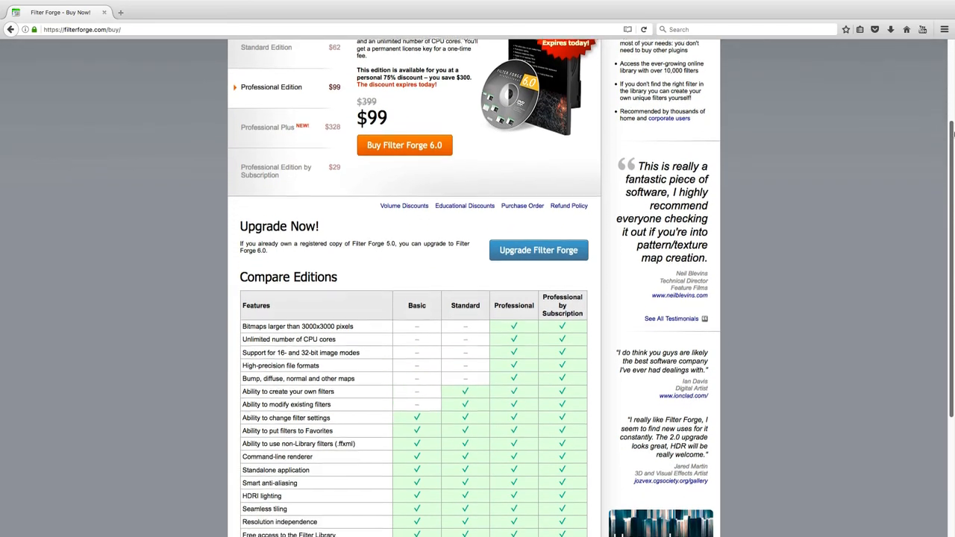
pyautogui.scroll(-3)
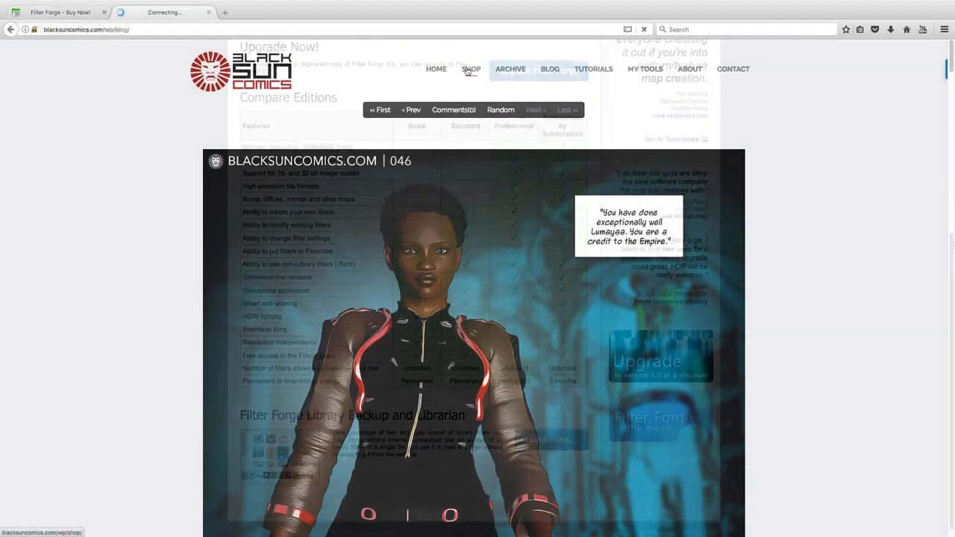
# Step: Open Black Sun Vol. 01 from the Shop and advance its preview gallery to image 3
pyautogui.click(469, 68)
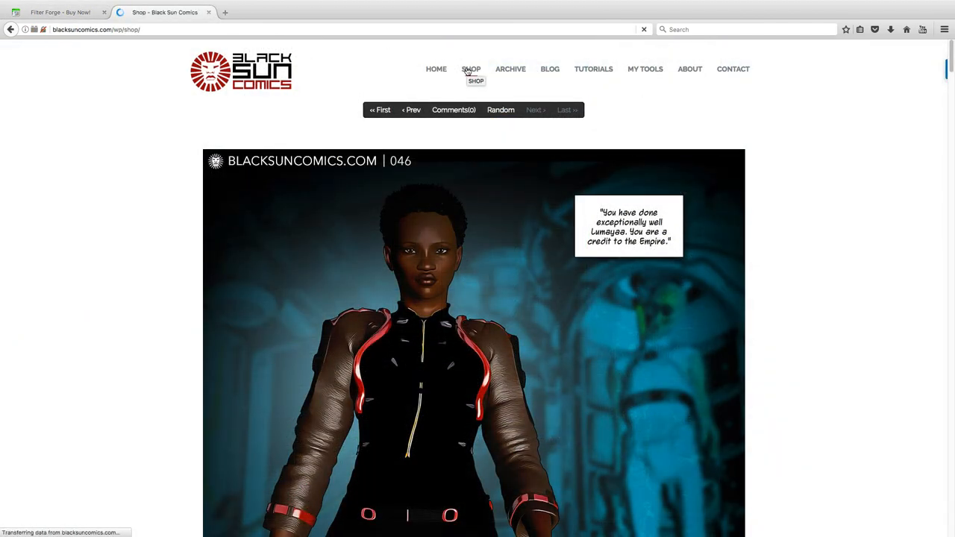
pyautogui.click(470, 68)
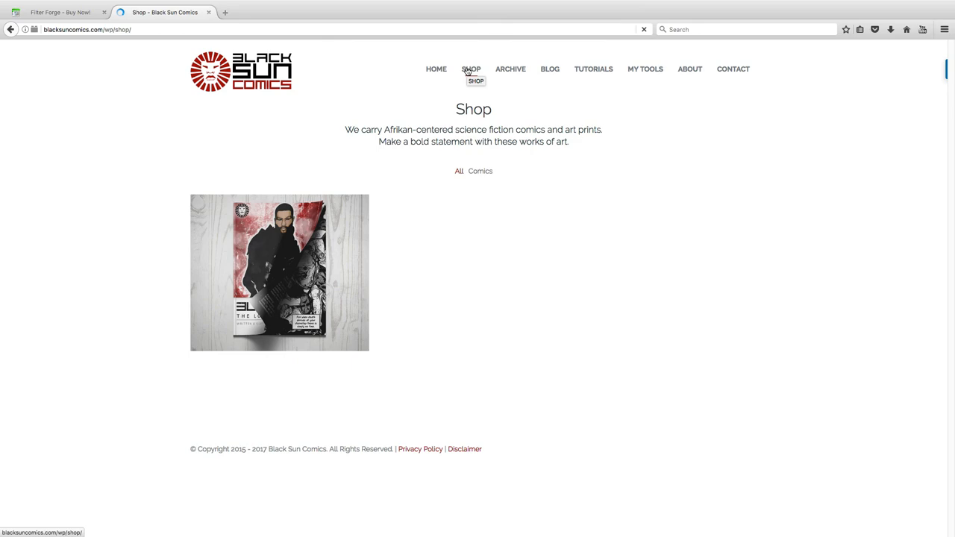
pyautogui.click(279, 272)
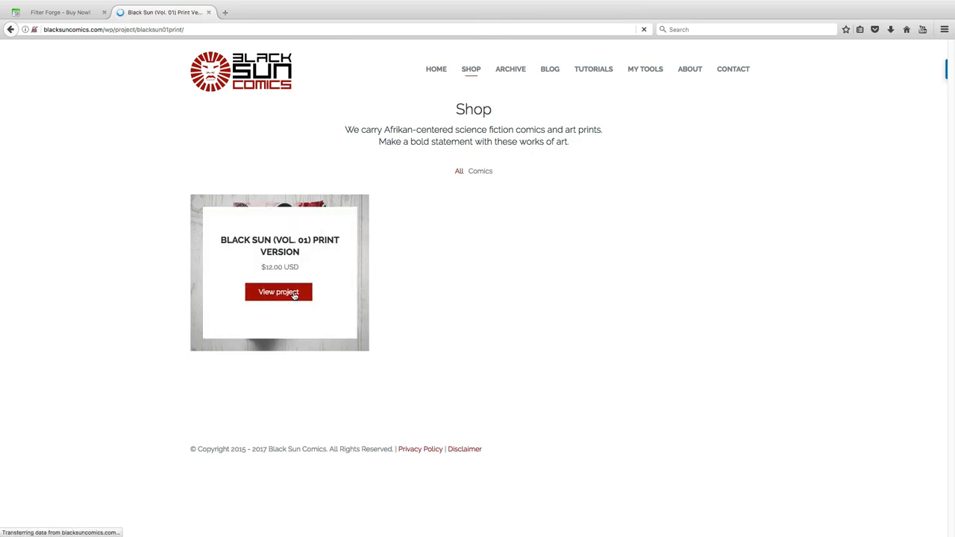
pyautogui.click(278, 292)
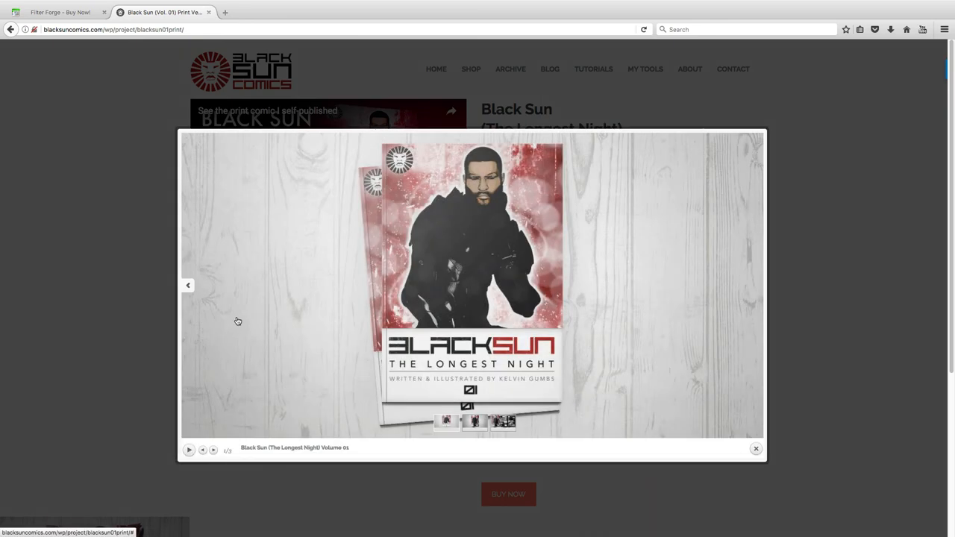
pyautogui.click(755, 288)
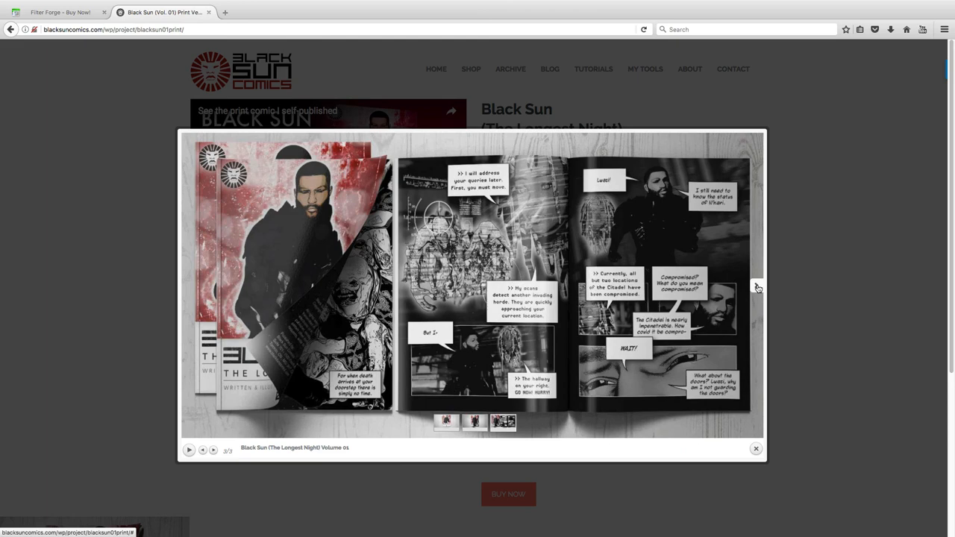
pyautogui.moveTo(755, 449)
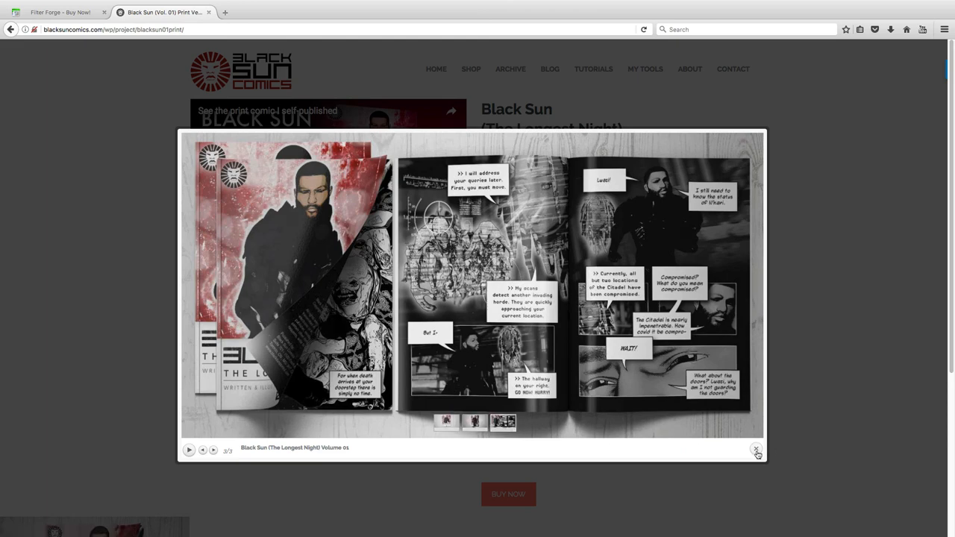